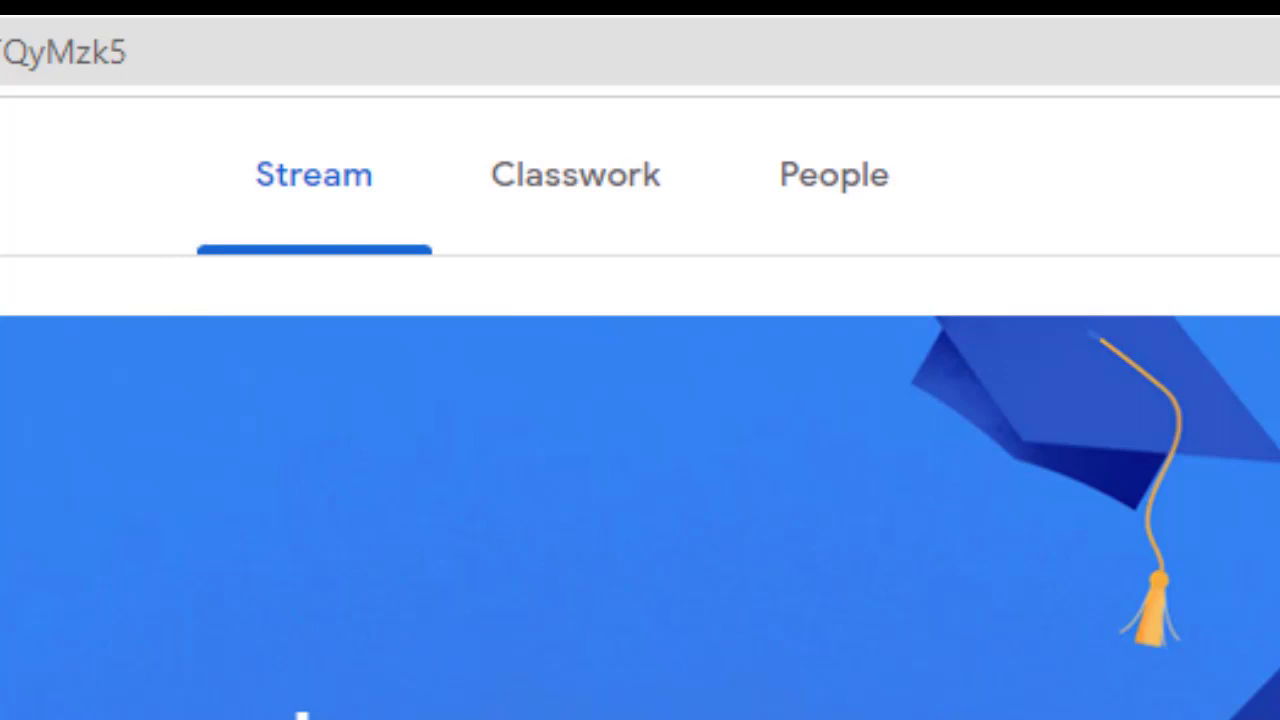
Go to the class's Classwork list and open the Lunch Red assignment
{"action": "left_click", "coordinate": [576, 174]}
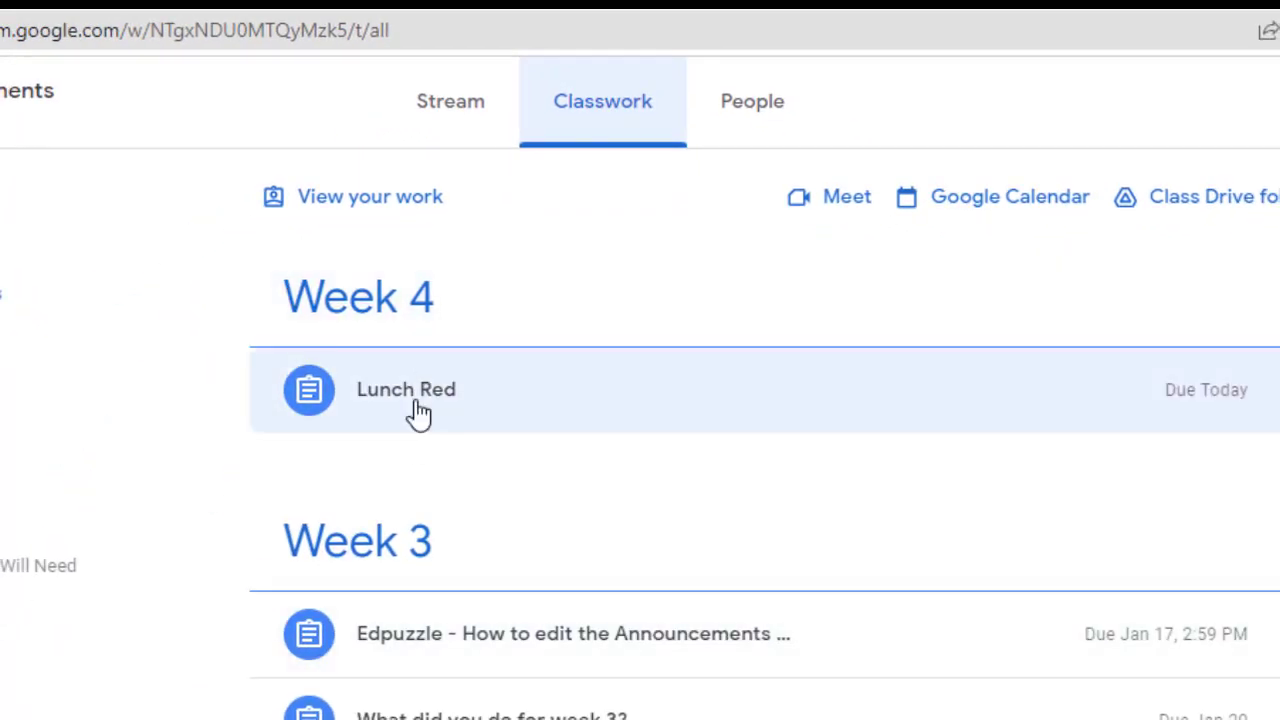
{"action": "left_click", "coordinate": [404, 388]}
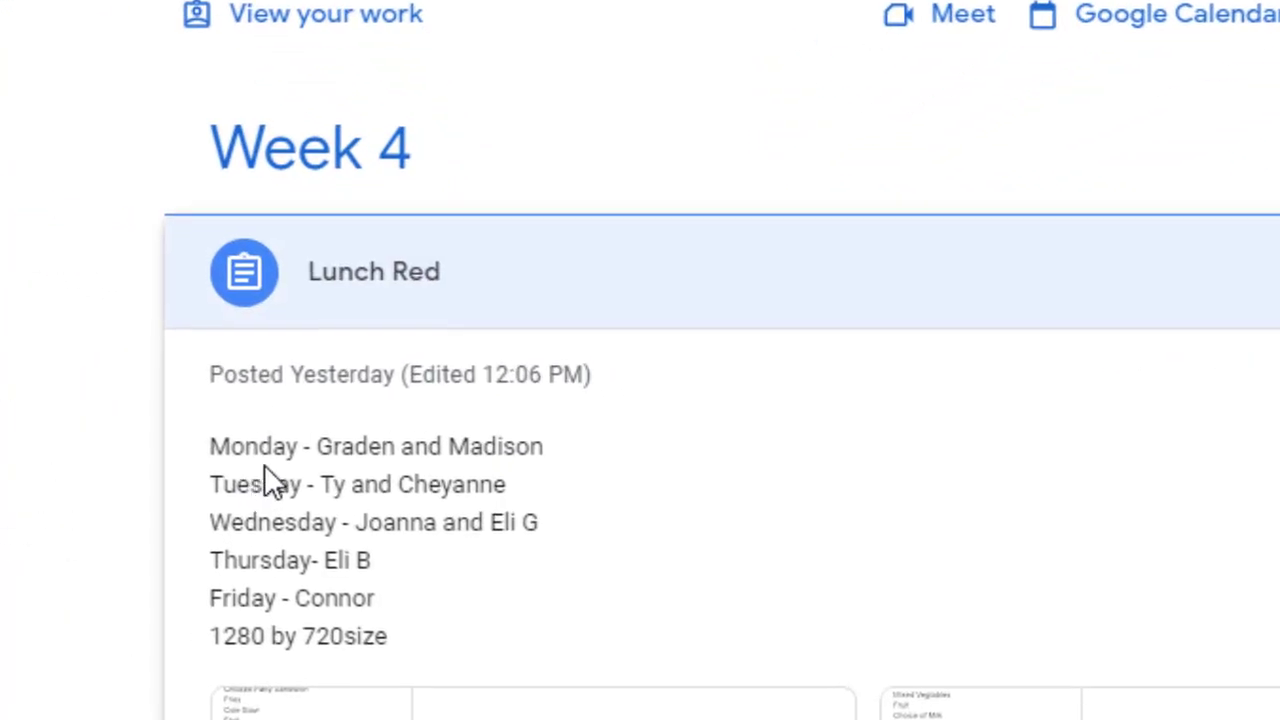
{"action": "mouse_move", "coordinate": [390, 470]}
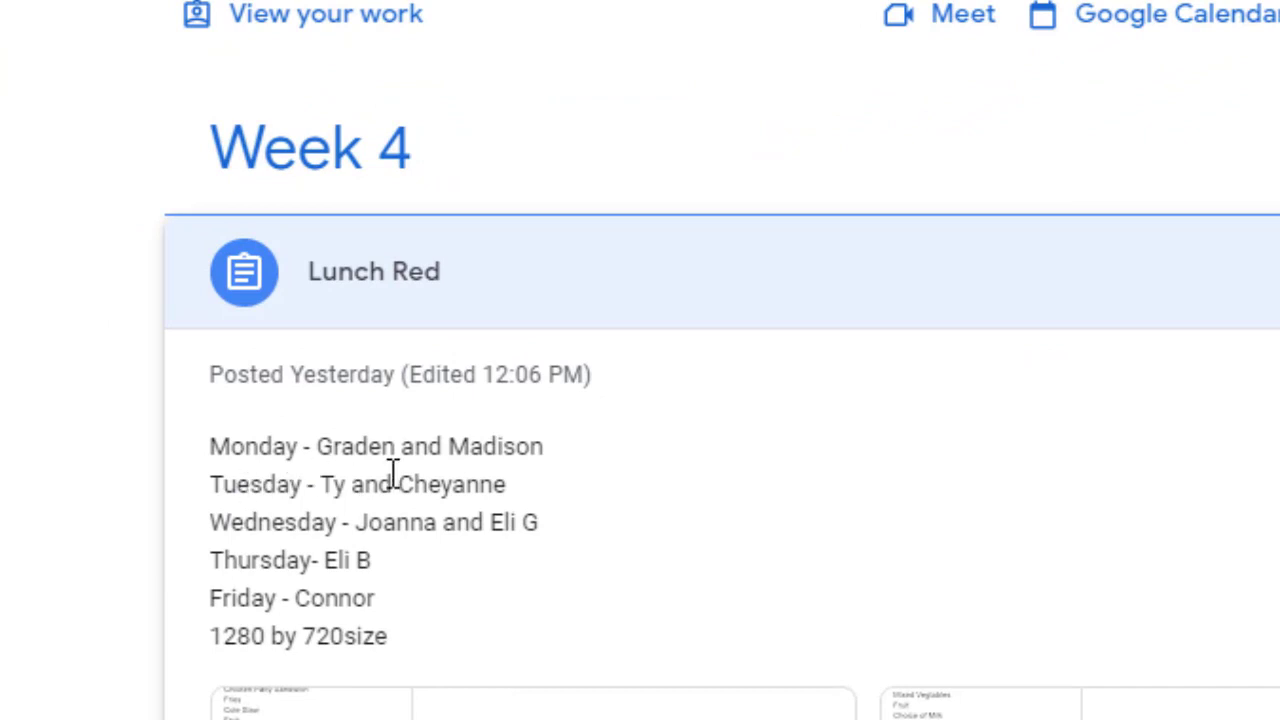
View the Red Week Lunch Tuesday menu document, then return to the assignment page
{"action": "scroll", "scroll_direction": "down", "scroll_amount": 3}
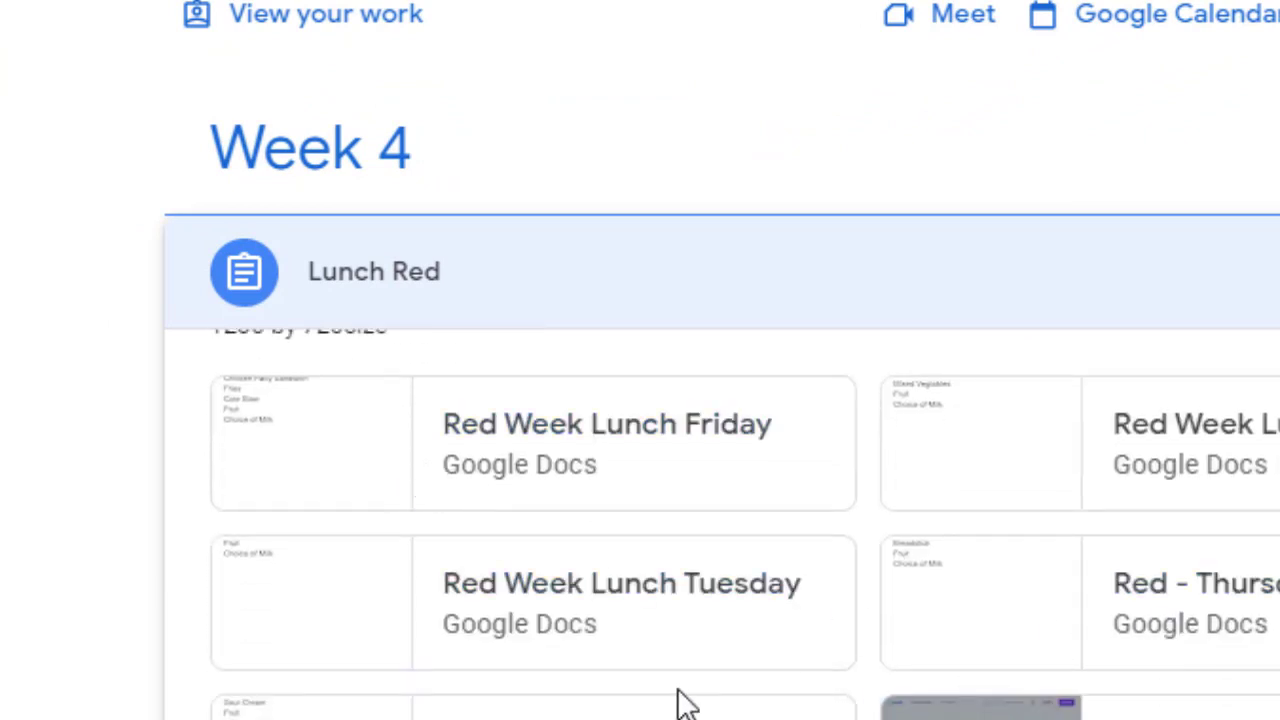
{"action": "left_click", "coordinate": [620, 584]}
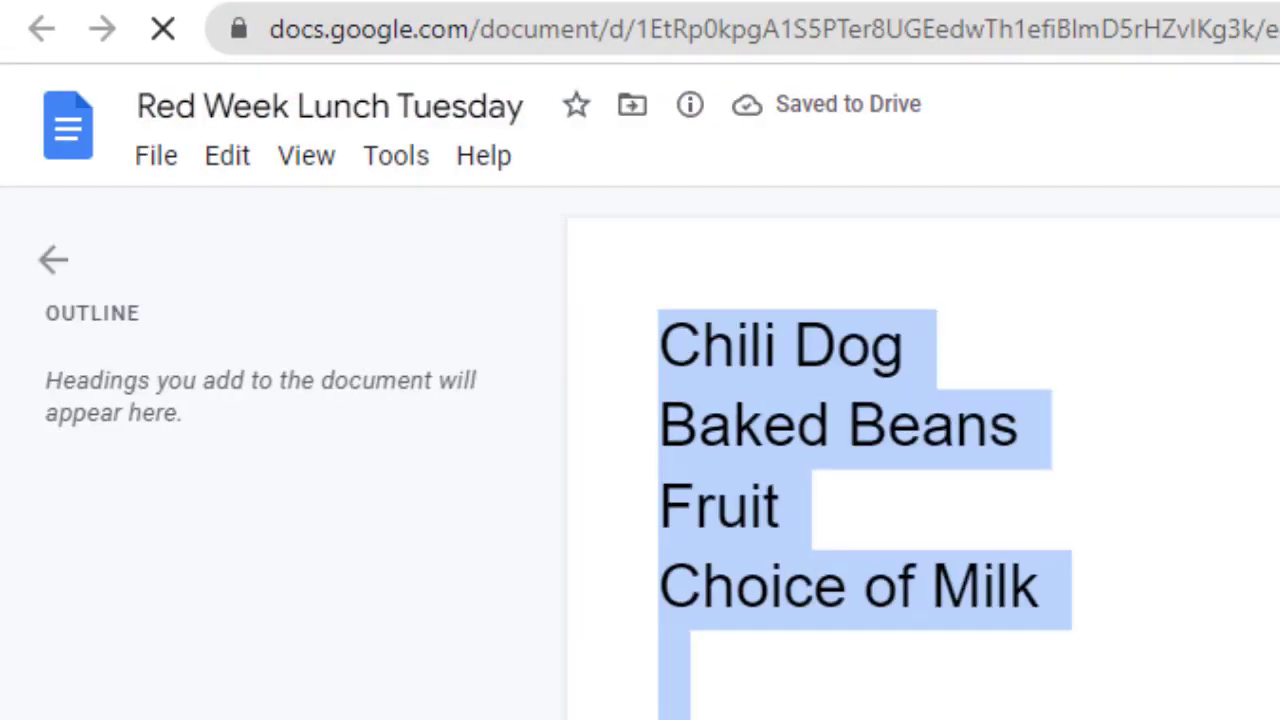
{"action": "left_click", "coordinate": [22, 20]}
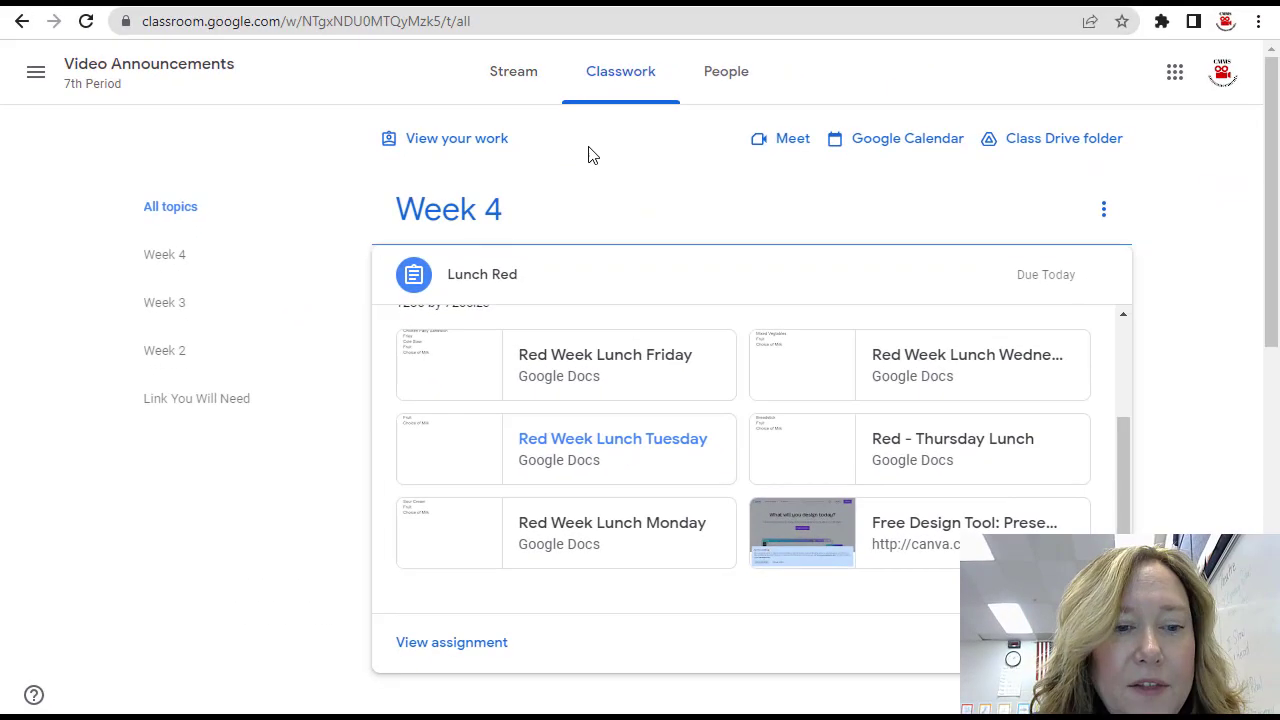
Follow the Free Design Tool Canva link in the assignment to Canva's home page
{"action": "scroll", "scroll_direction": "down", "scroll_amount": 3}
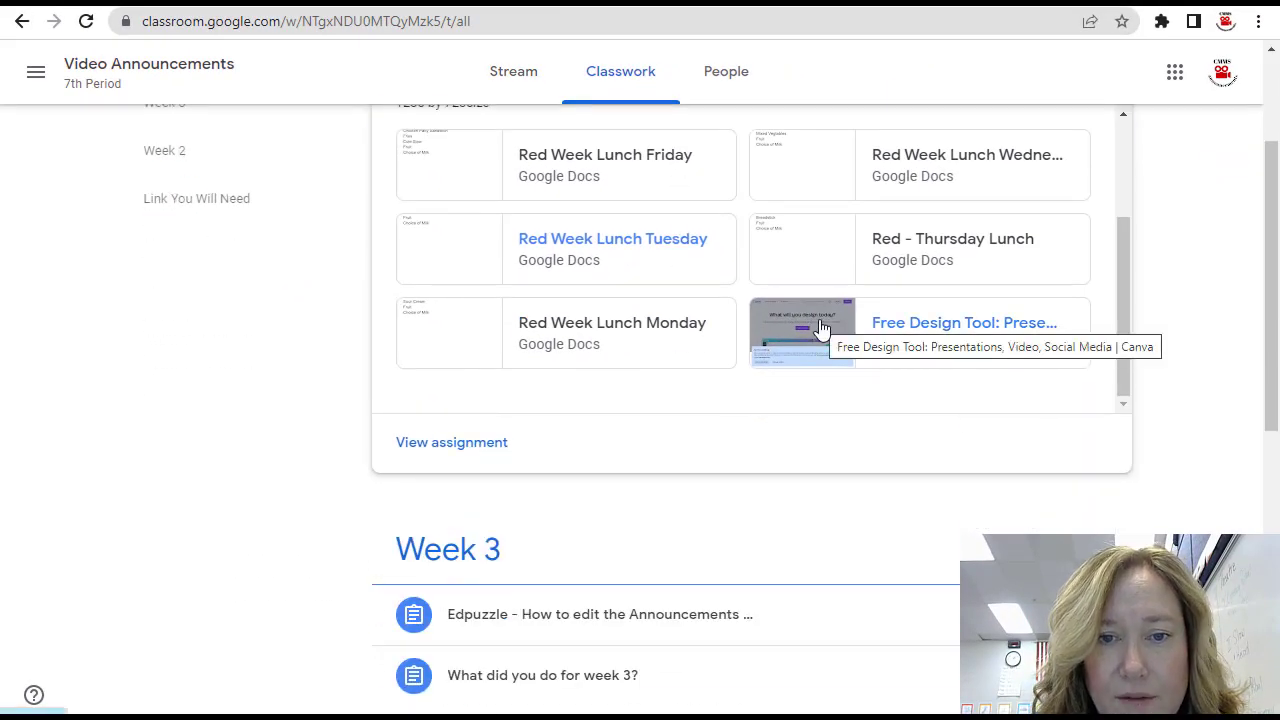
{"action": "left_click", "coordinate": [964, 322]}
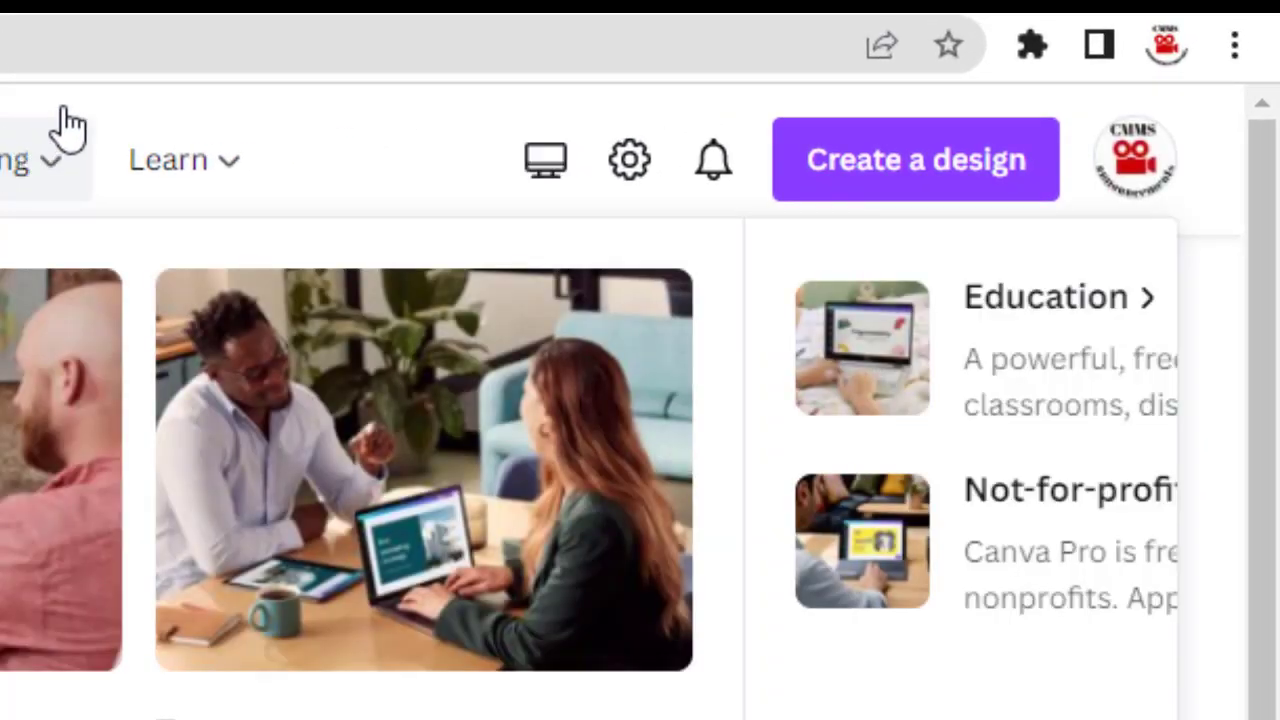
{"action": "mouse_move", "coordinate": [628, 160]}
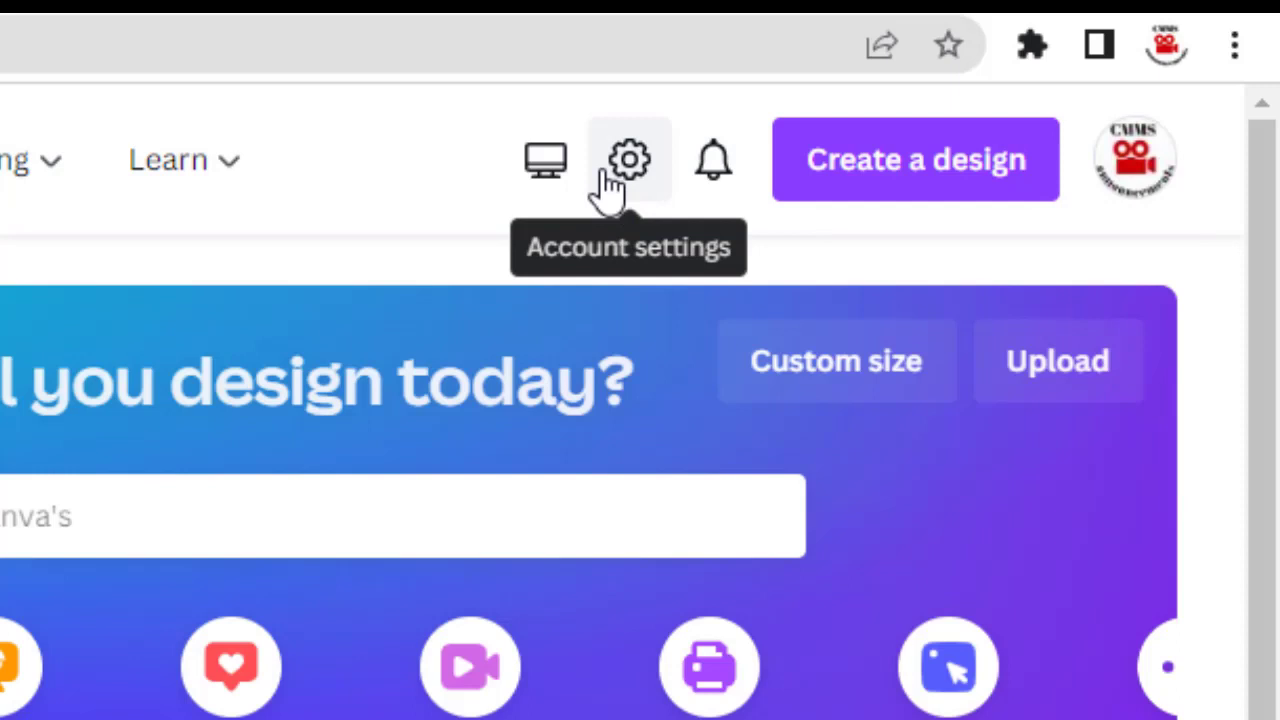
{"action": "mouse_move", "coordinate": [890, 180]}
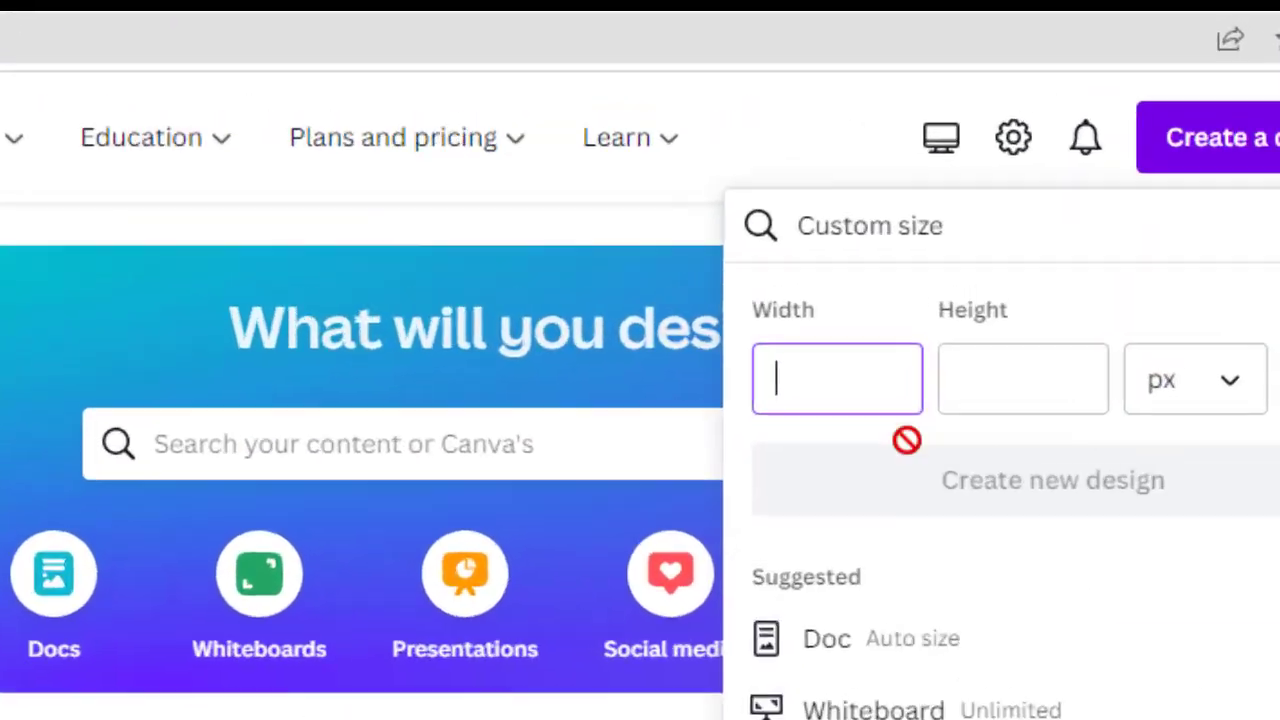
Start a custom-sized design and search Elements for 'chili dog' photos
{"action": "left_click", "coordinate": [1052, 480]}
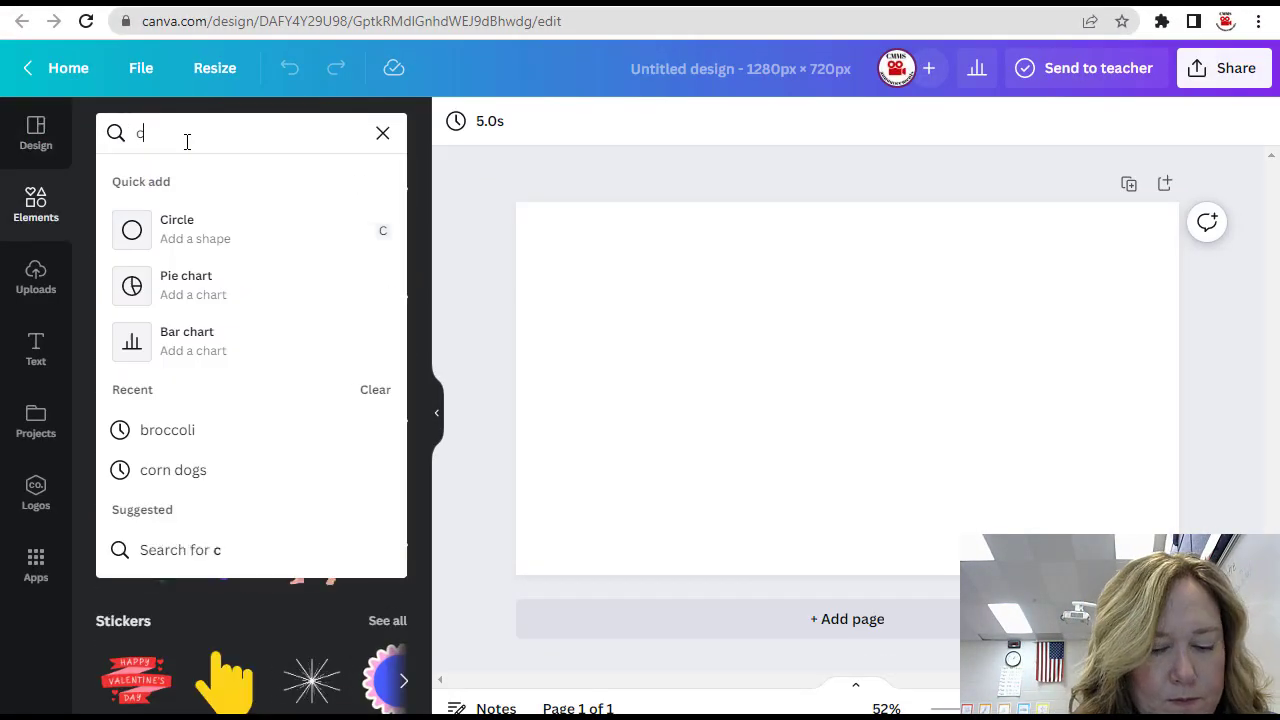
{"action": "type", "text": "chili dog"}
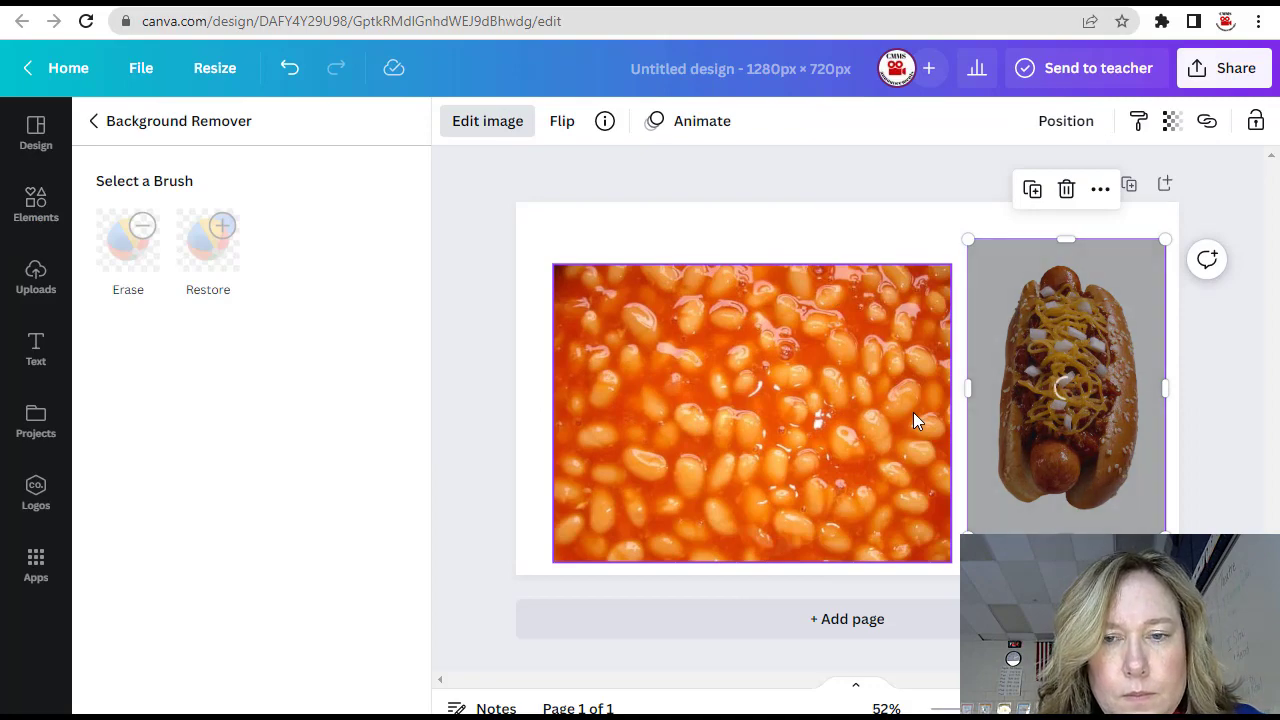
Set the beans photo as the page background and enlarge the Tuesday menu text in its box
{"action": "left_click", "coordinate": [92, 122]}
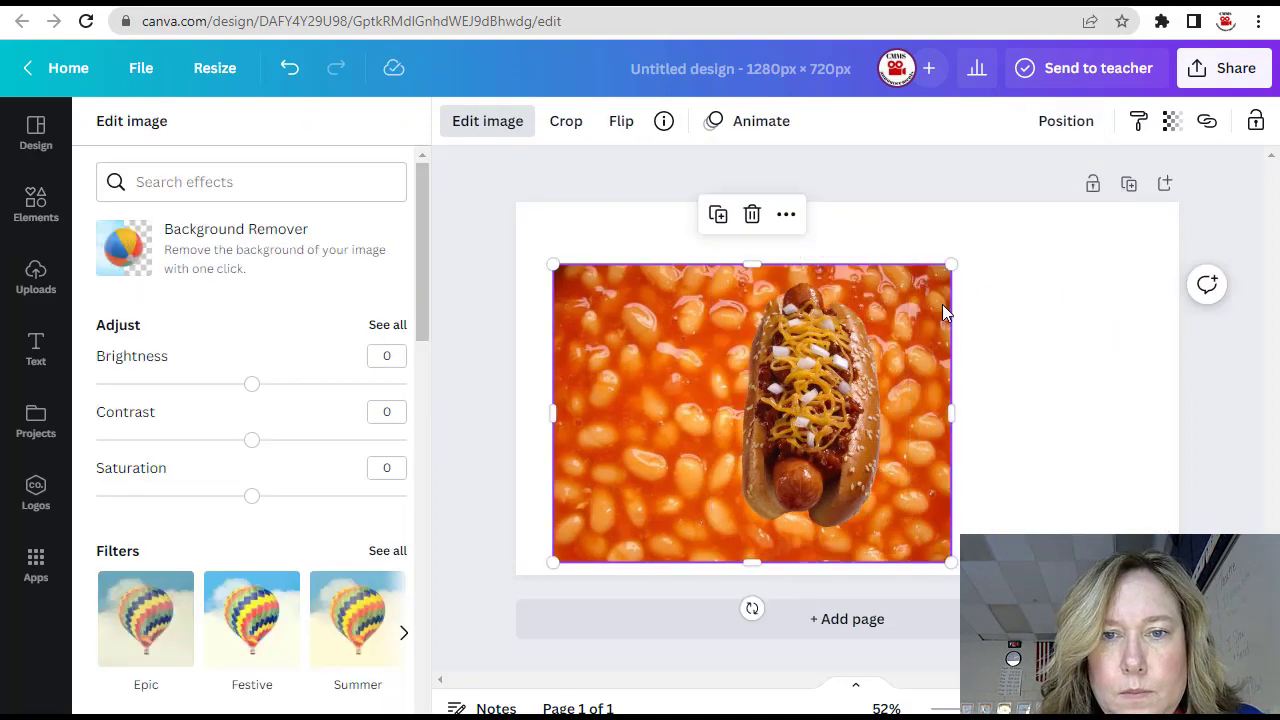
{"action": "left_click", "coordinate": [36, 204]}
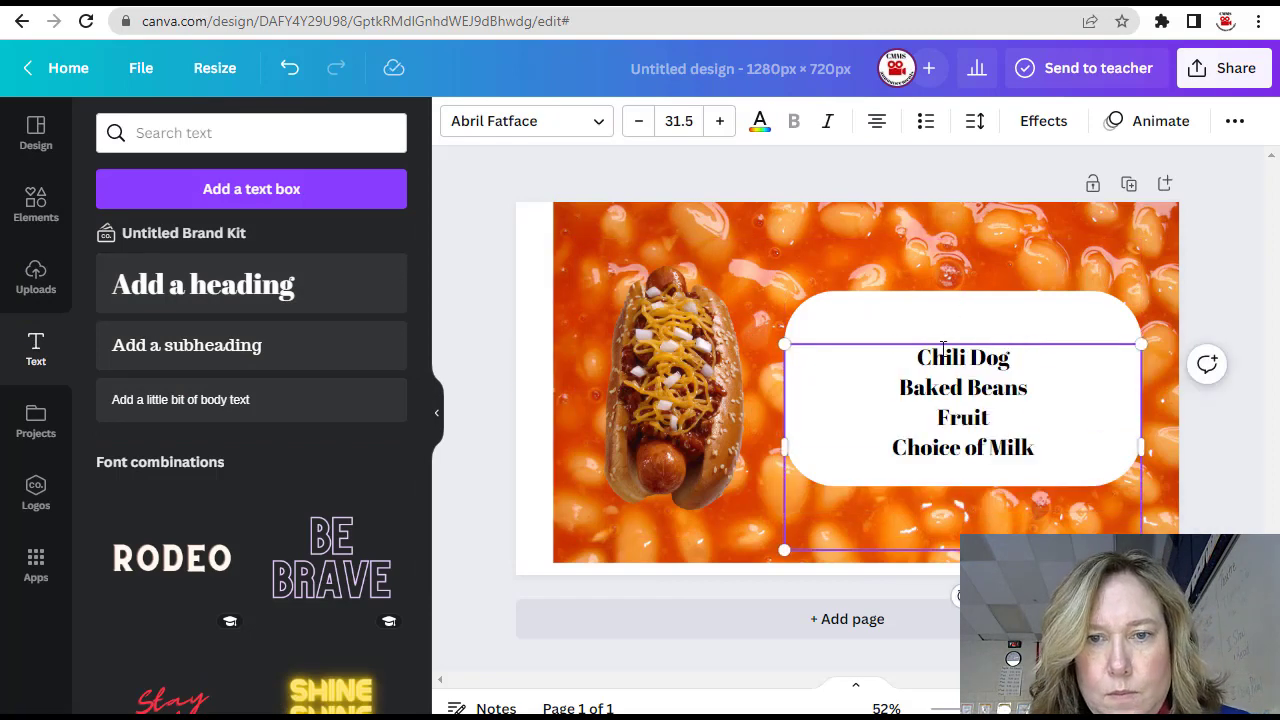
{"action": "left_click", "coordinate": [720, 122]}
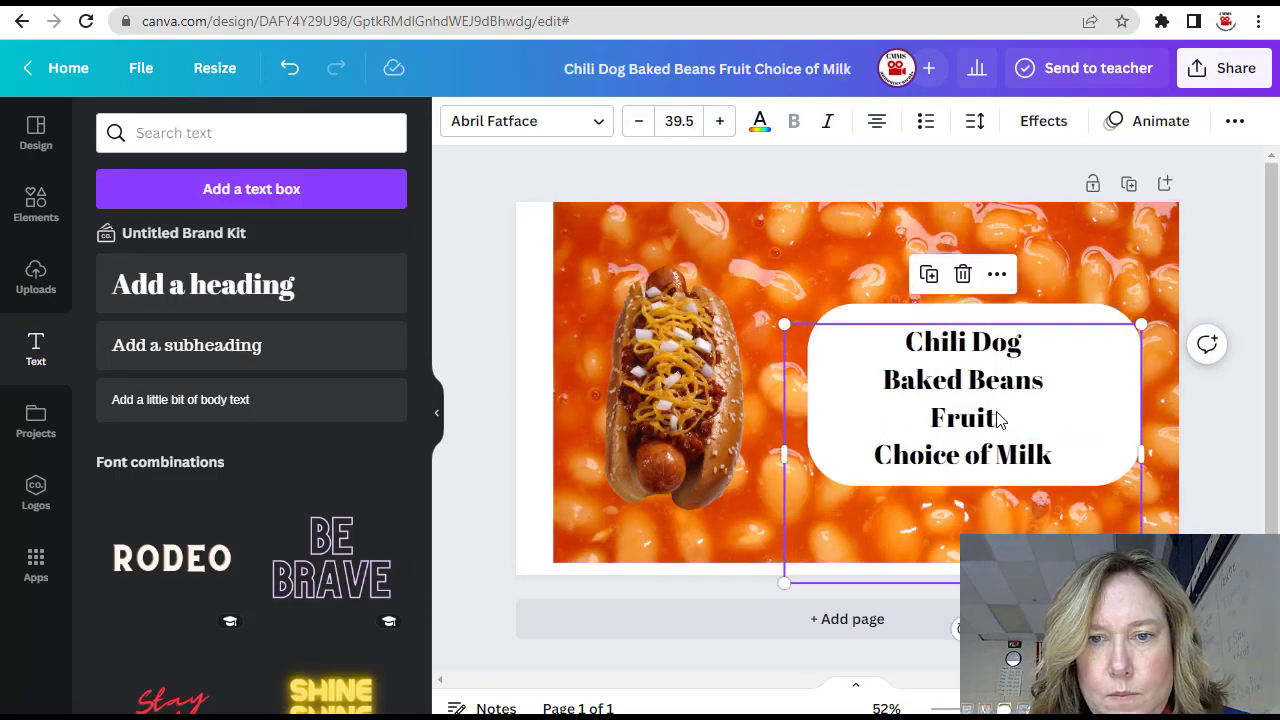
{"action": "left_click", "coordinate": [612, 574]}
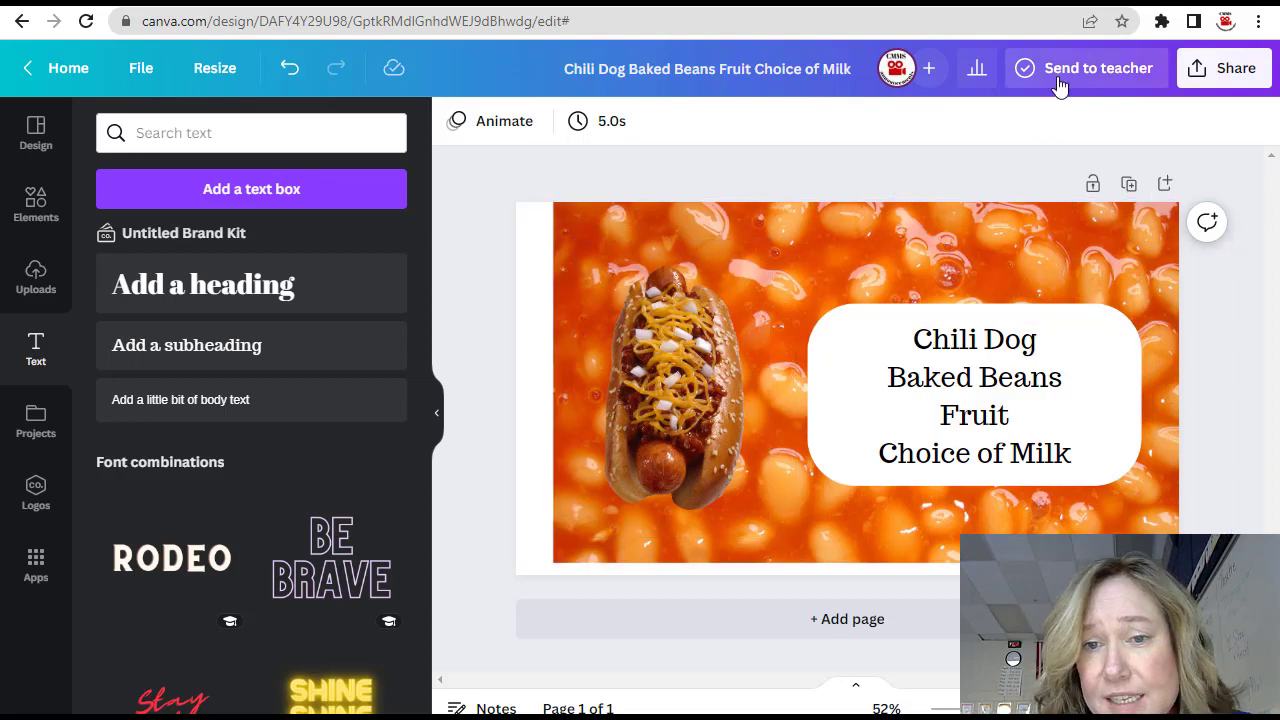
Start sending the design to the teacher, choosing the teacher from the list
{"action": "left_click", "coordinate": [1098, 68]}
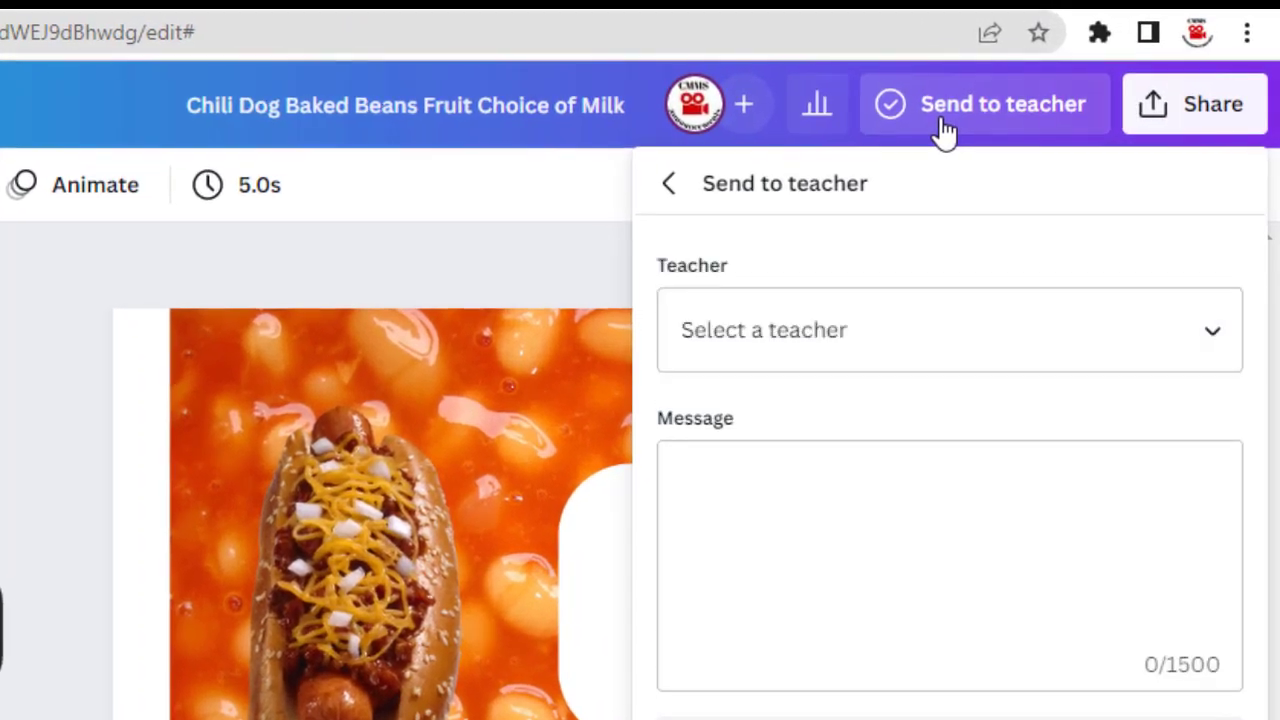
{"action": "left_click", "coordinate": [948, 328]}
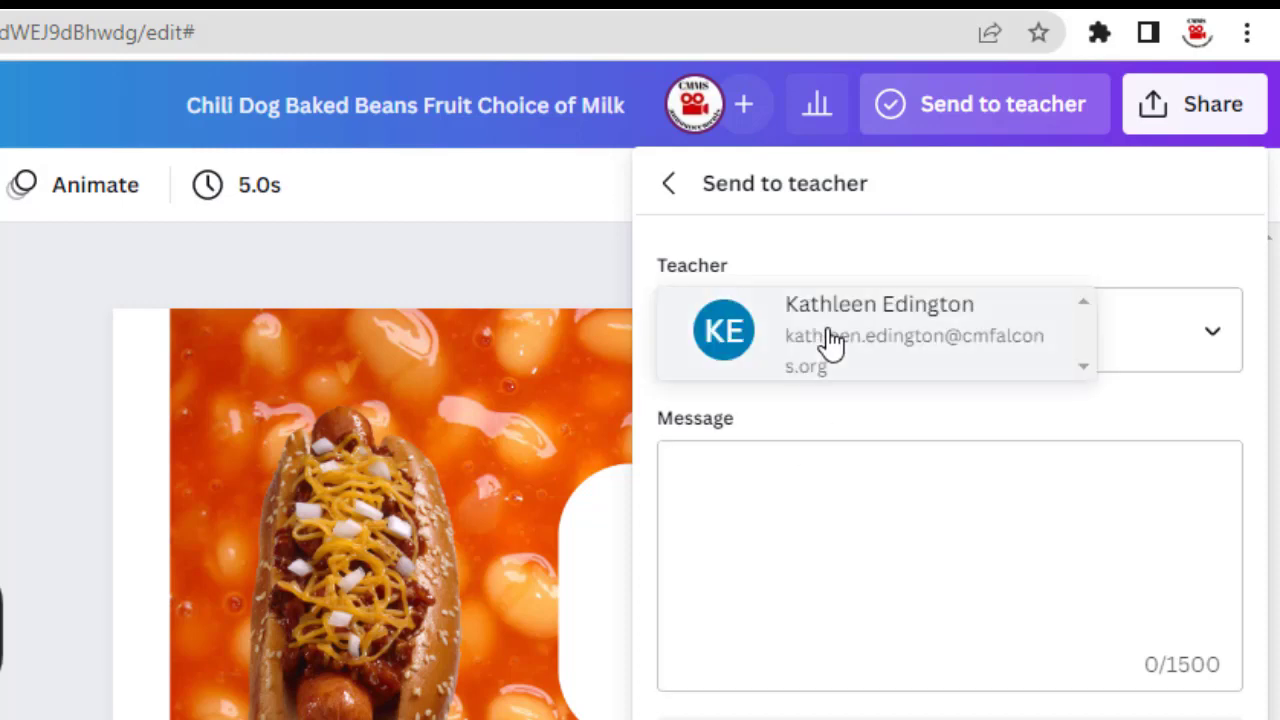
{"action": "left_click", "coordinate": [878, 330]}
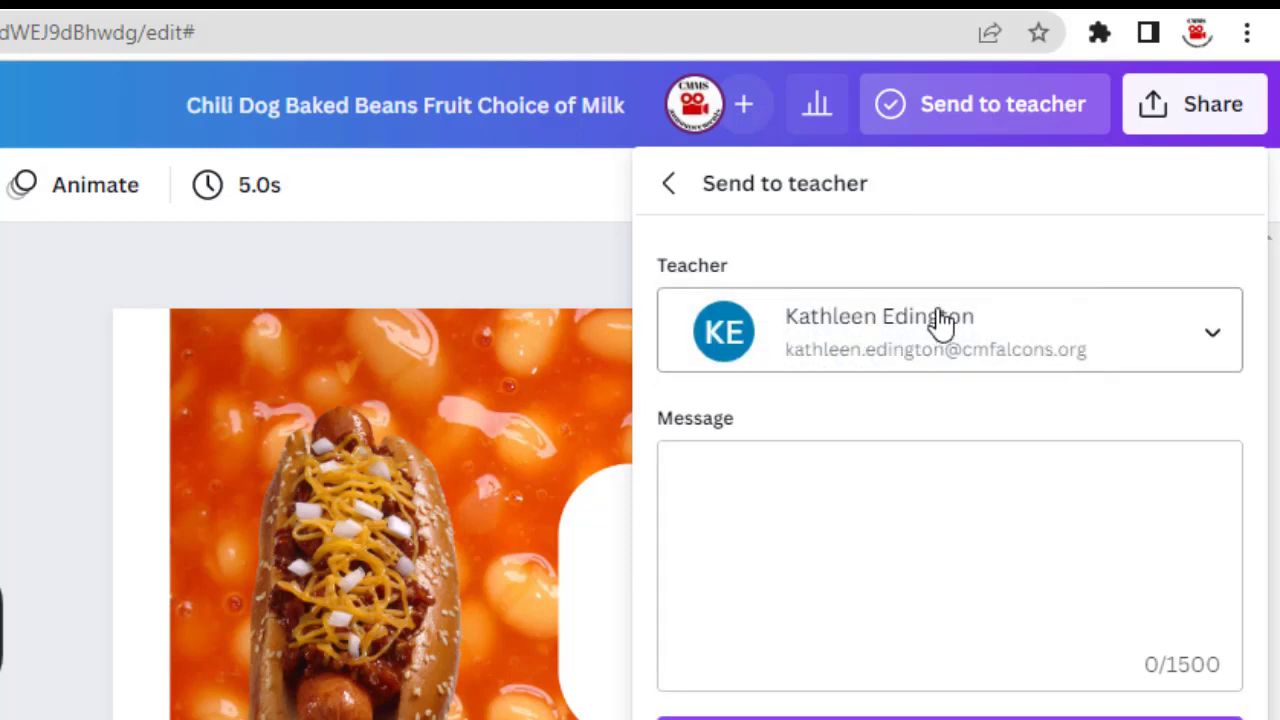
{"action": "left_click", "coordinate": [948, 564]}
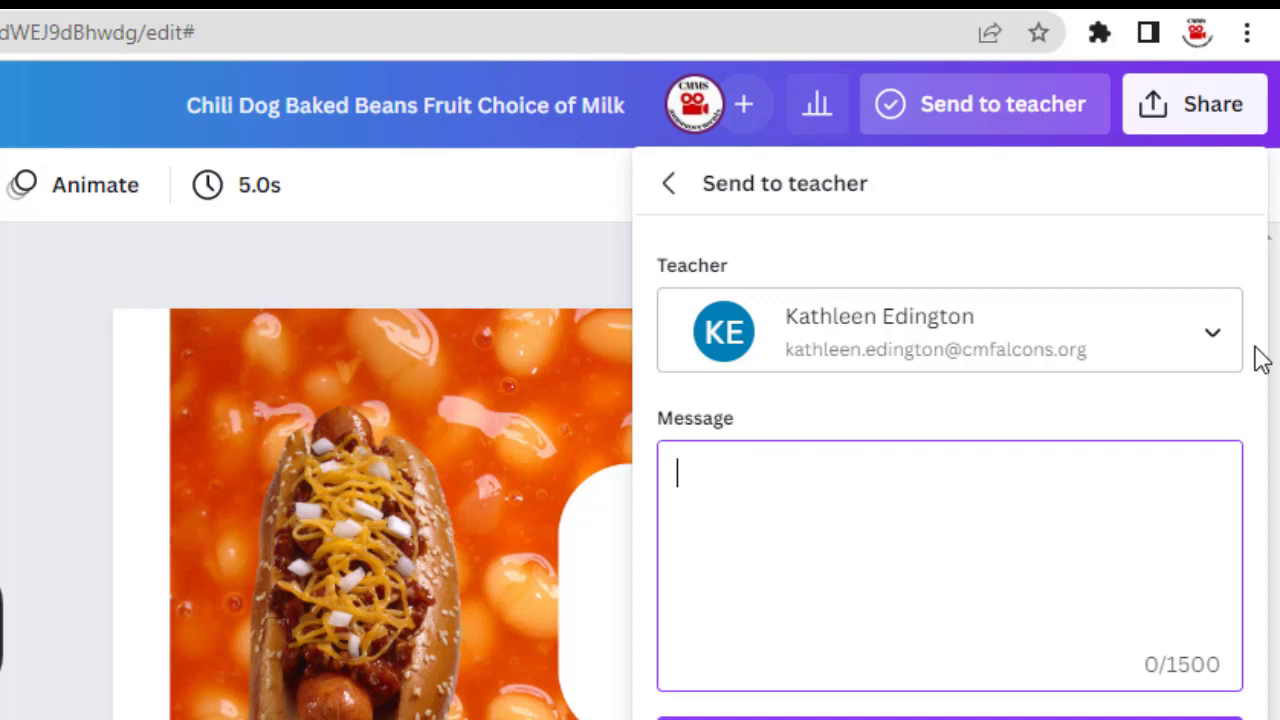
{"action": "left_click", "coordinate": [1212, 332]}
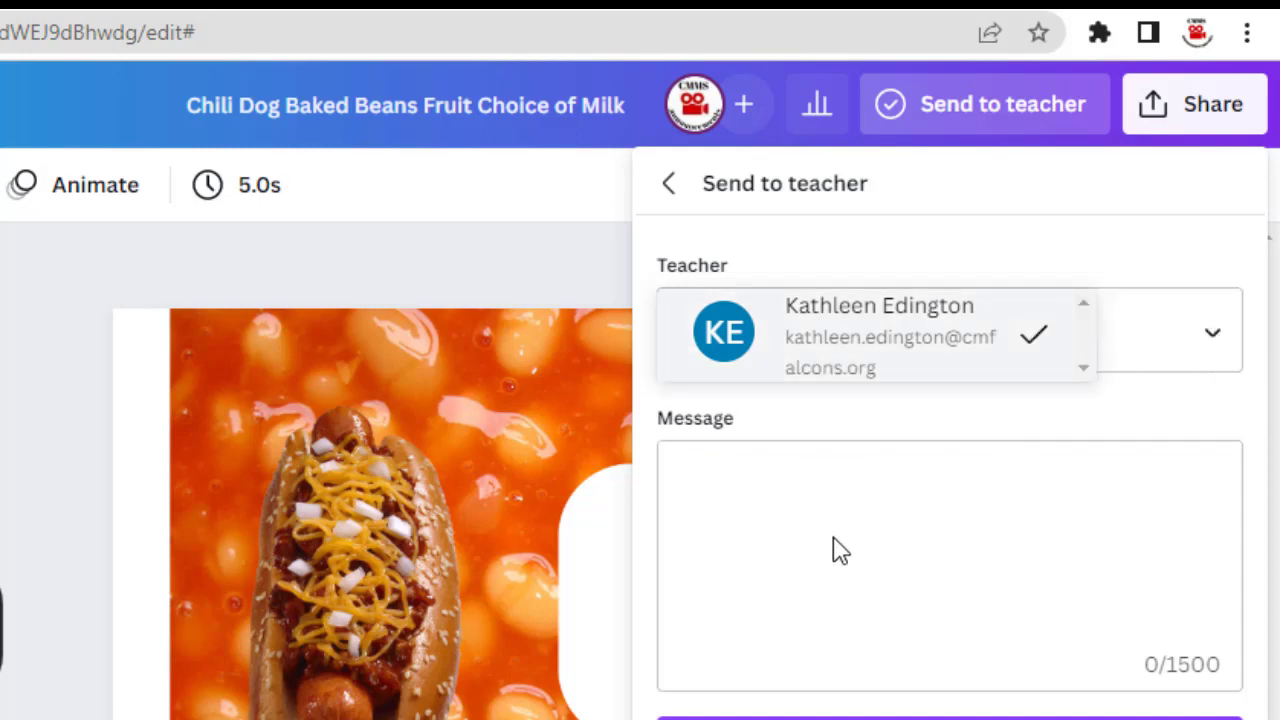
{"action": "left_click", "coordinate": [948, 564]}
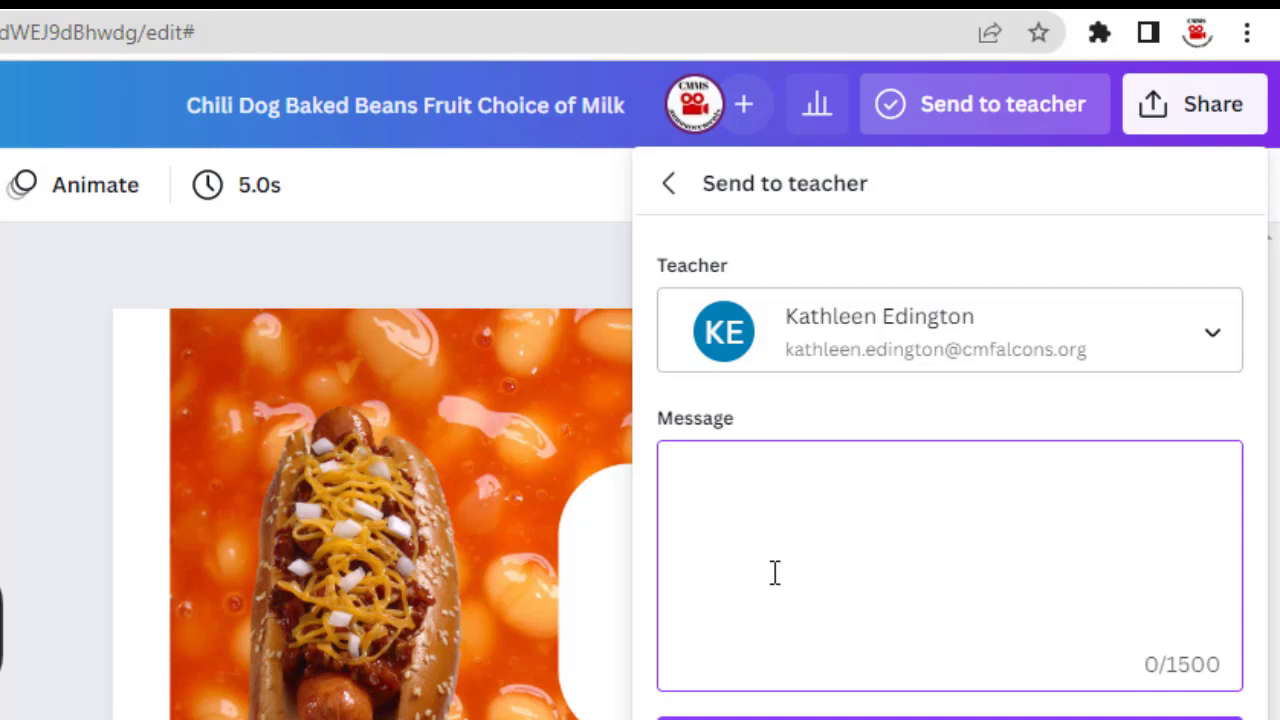
Send the design to the teacher with the message 'my design'
{"action": "type", "text": "my d"}
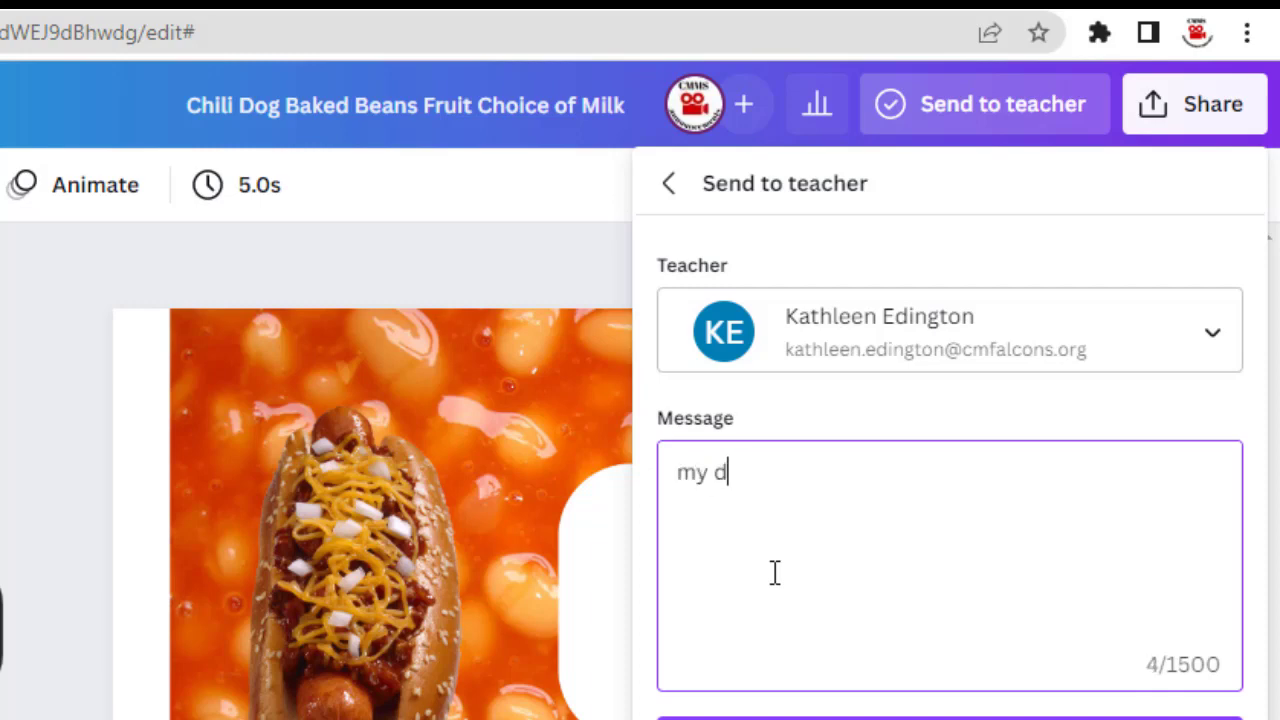
{"action": "type", "text": "esign"}
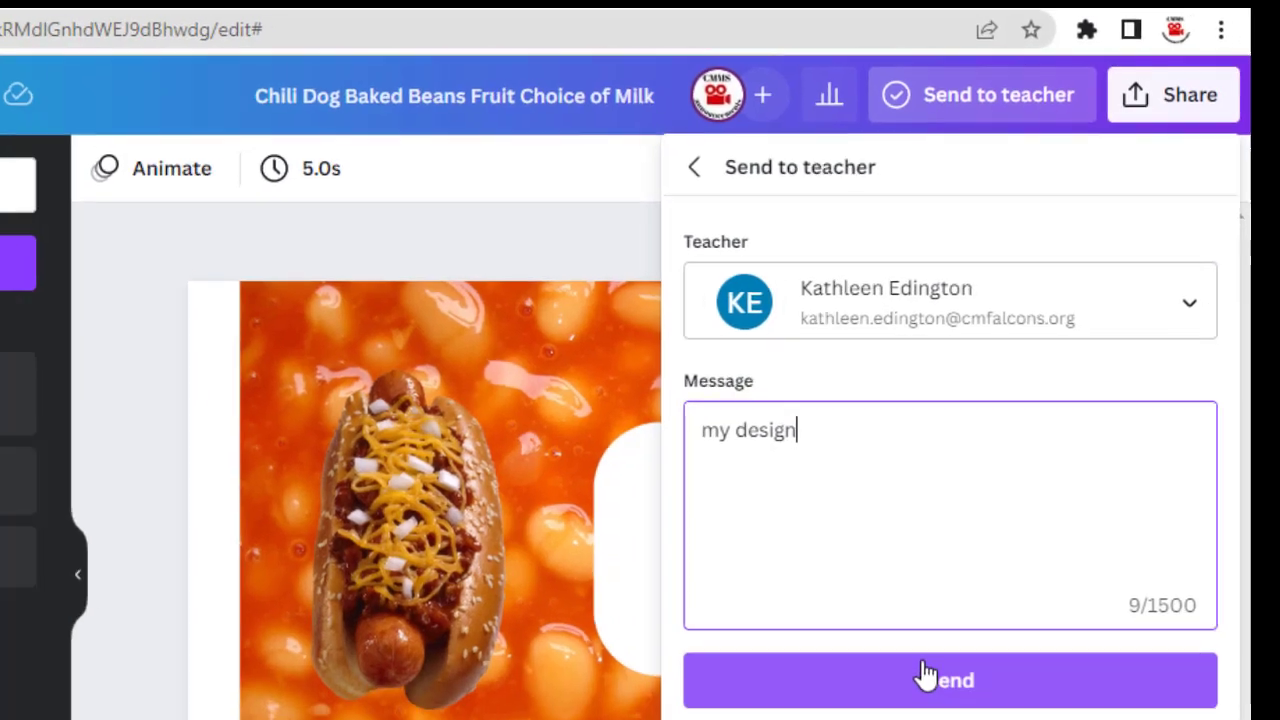
{"action": "left_click", "coordinate": [948, 680]}
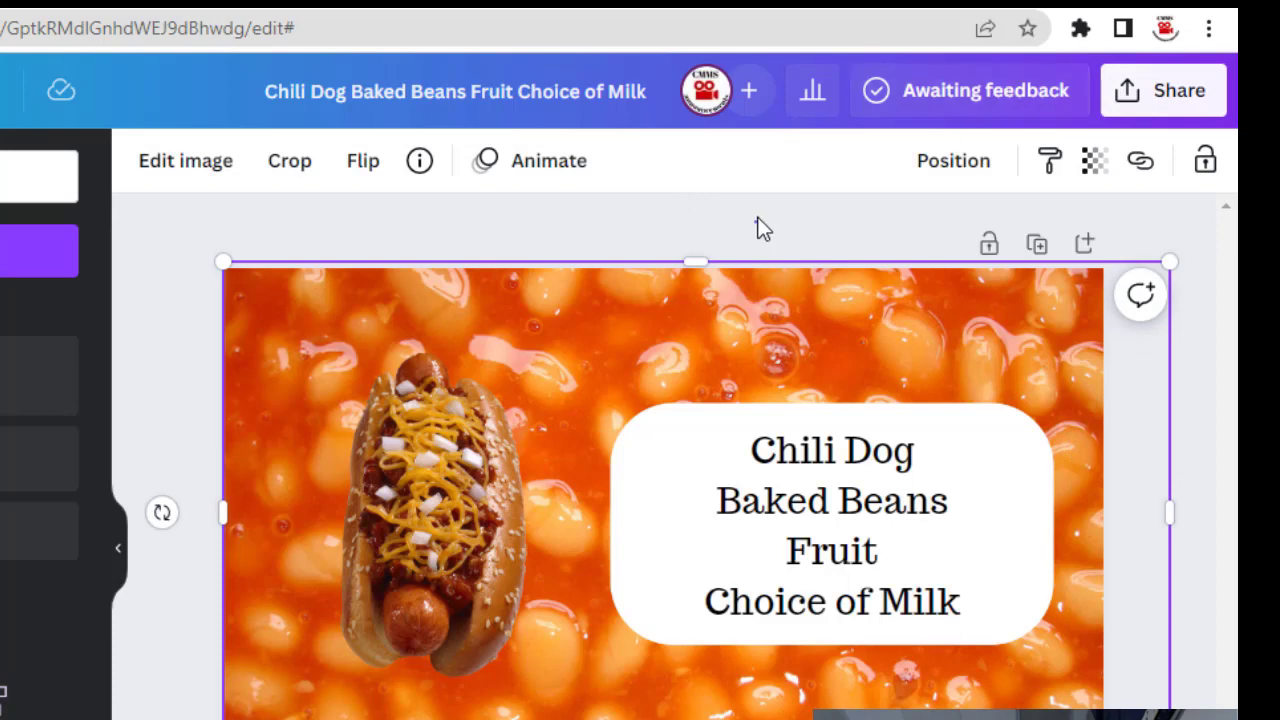
Resend the design to the teacher with the message 'send again'
{"action": "left_click", "coordinate": [966, 90]}
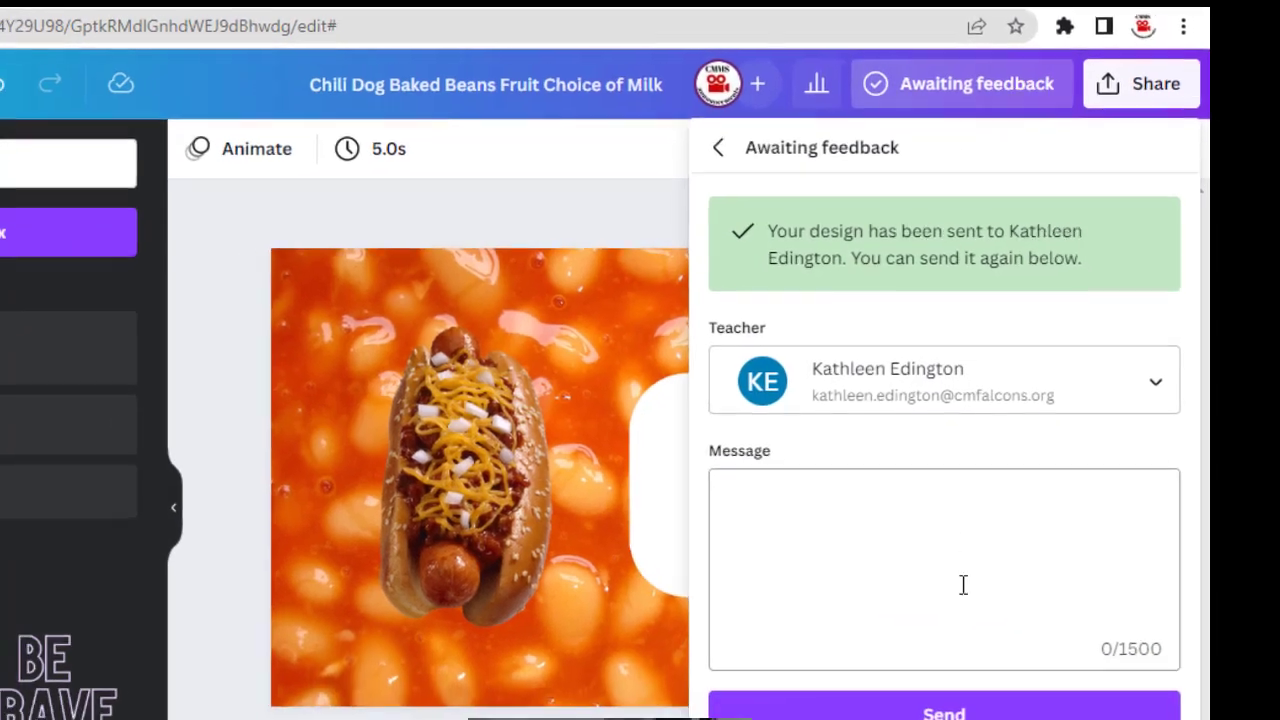
{"action": "type", "text": "send"}
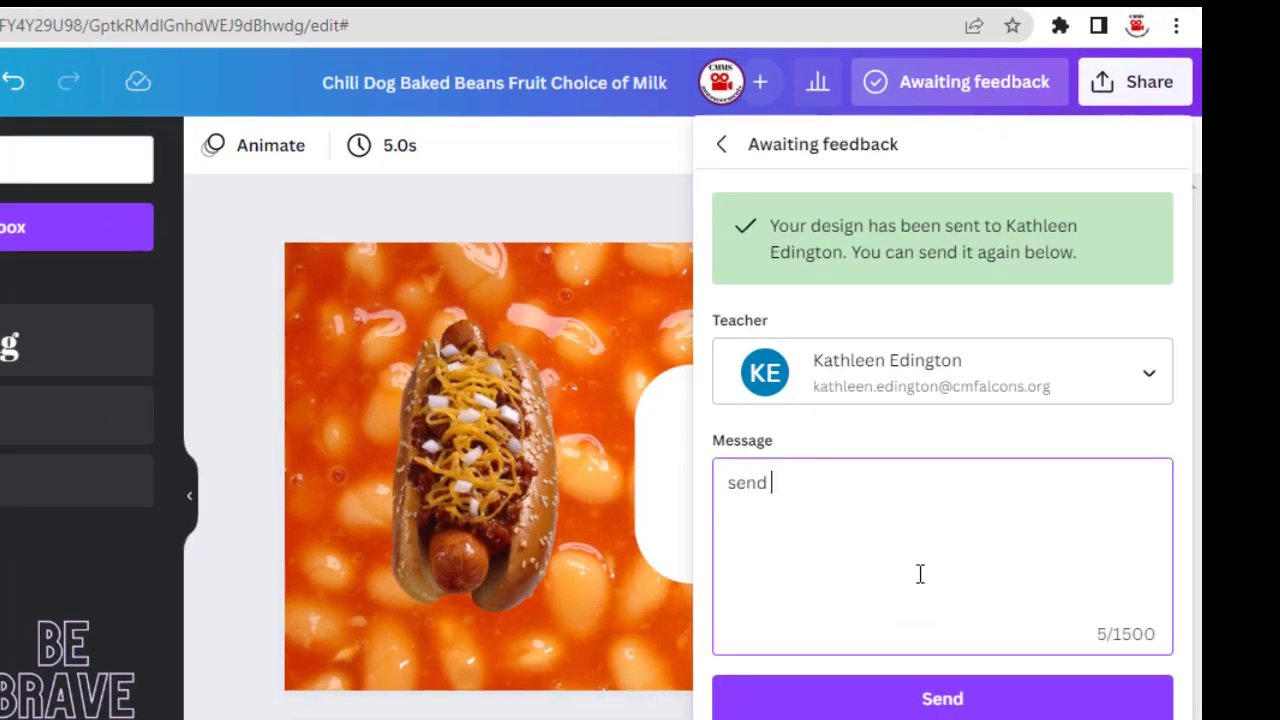
{"action": "type", "text": "again"}
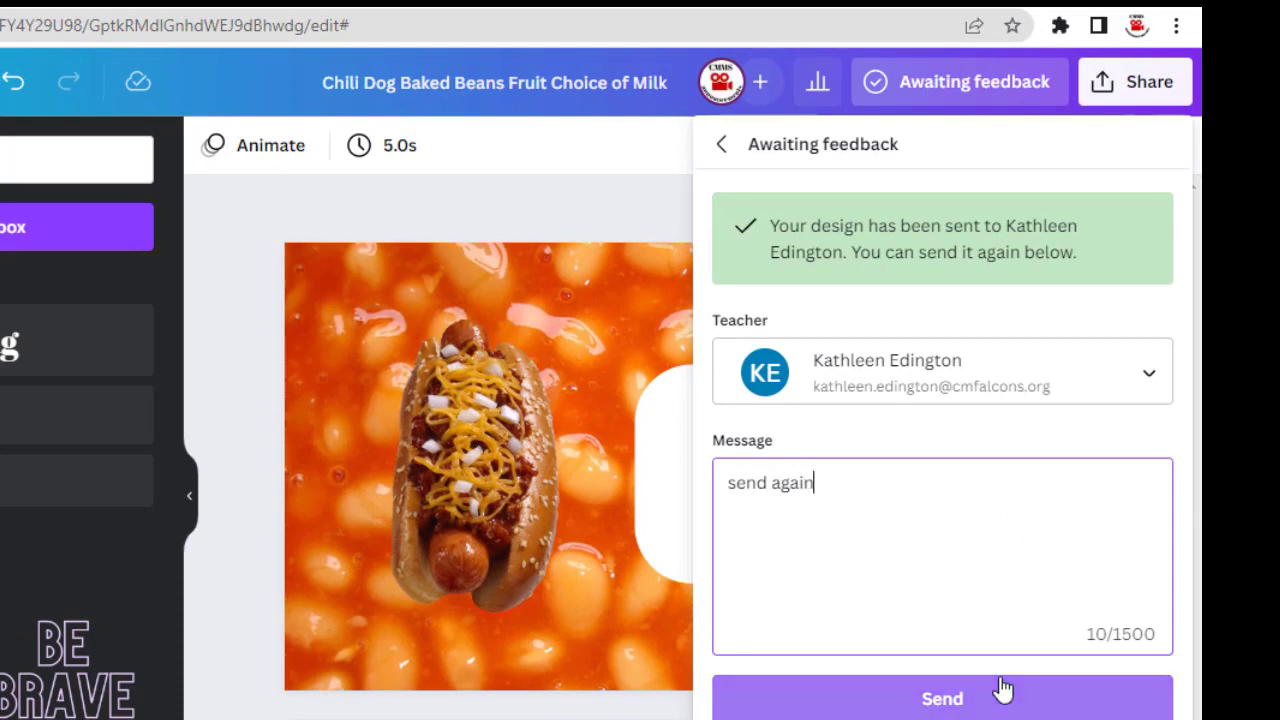
{"action": "left_click", "coordinate": [940, 696]}
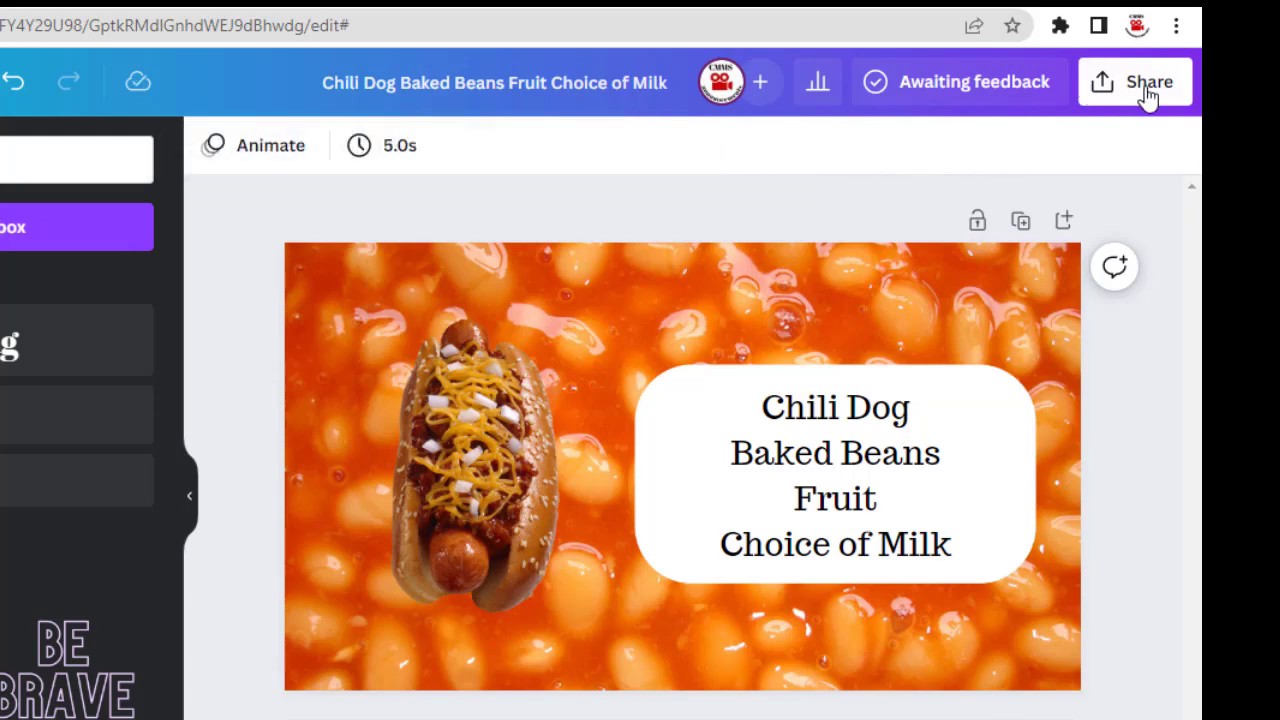
Open the design's Share options and review who can access its link
{"action": "left_click", "coordinate": [1136, 82]}
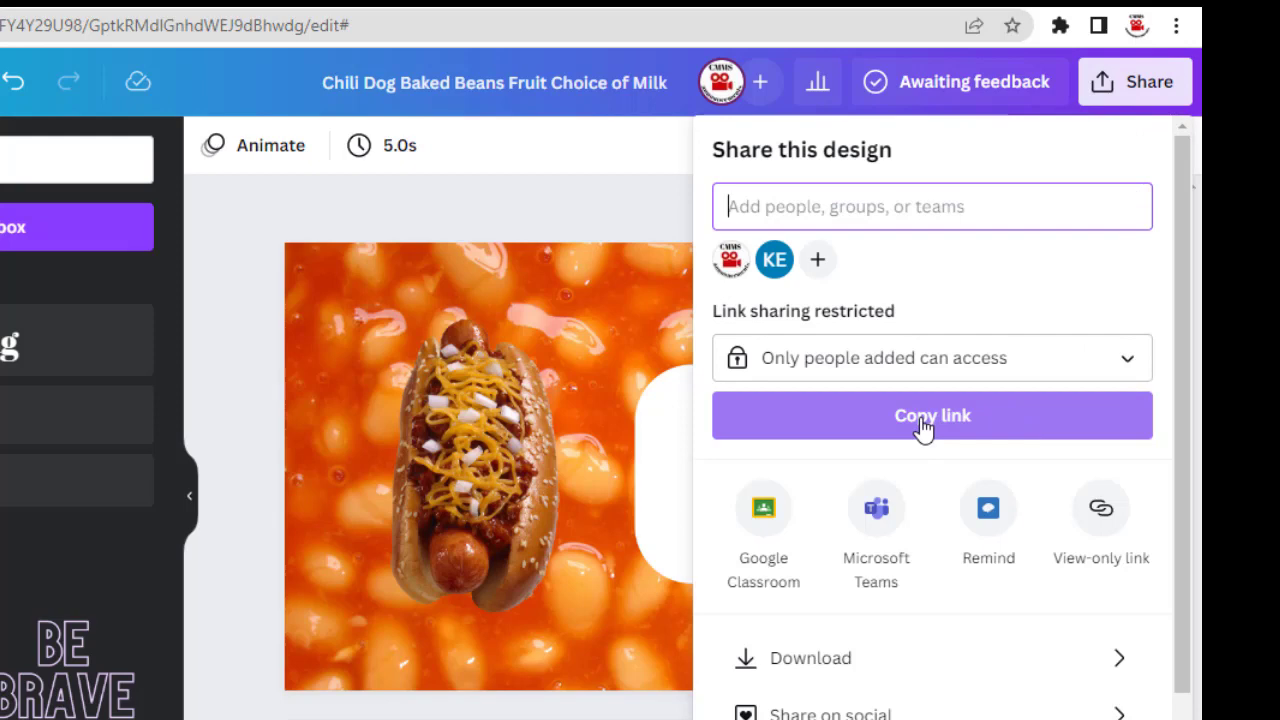
{"action": "left_click", "coordinate": [930, 358]}
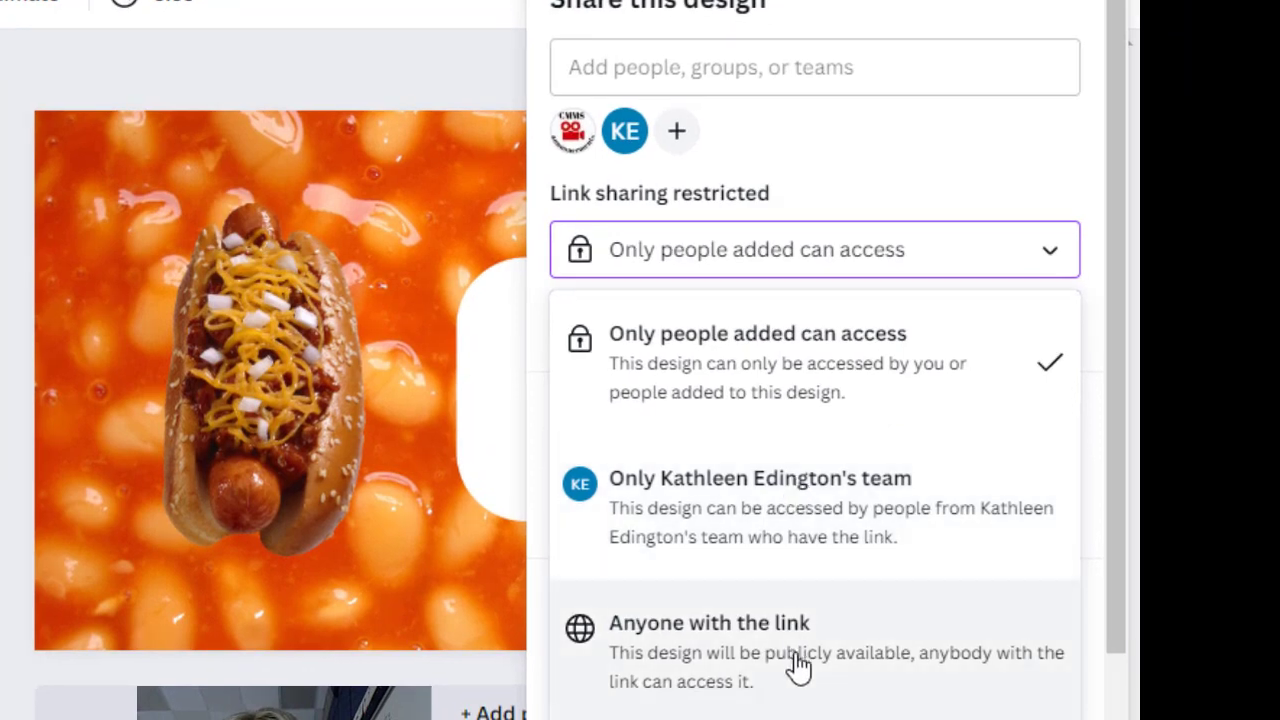
{"action": "mouse_move", "coordinate": [836, 408]}
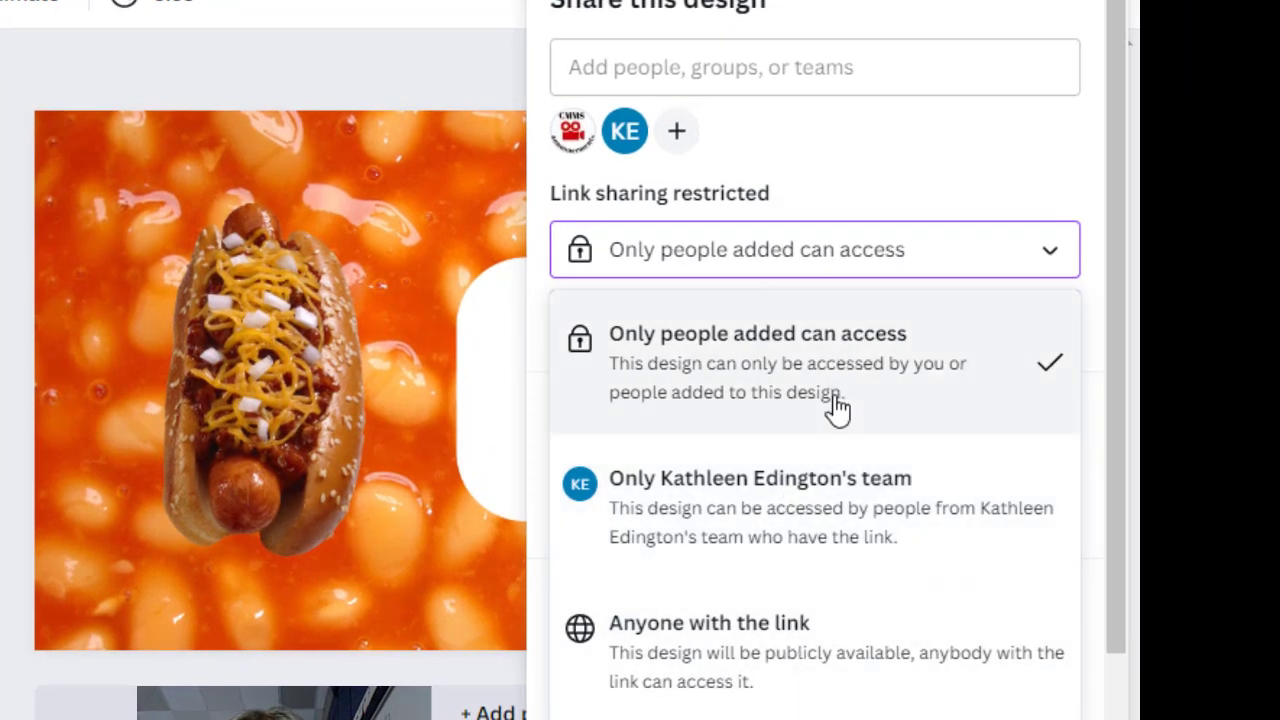
{"action": "mouse_move", "coordinate": [904, 278]}
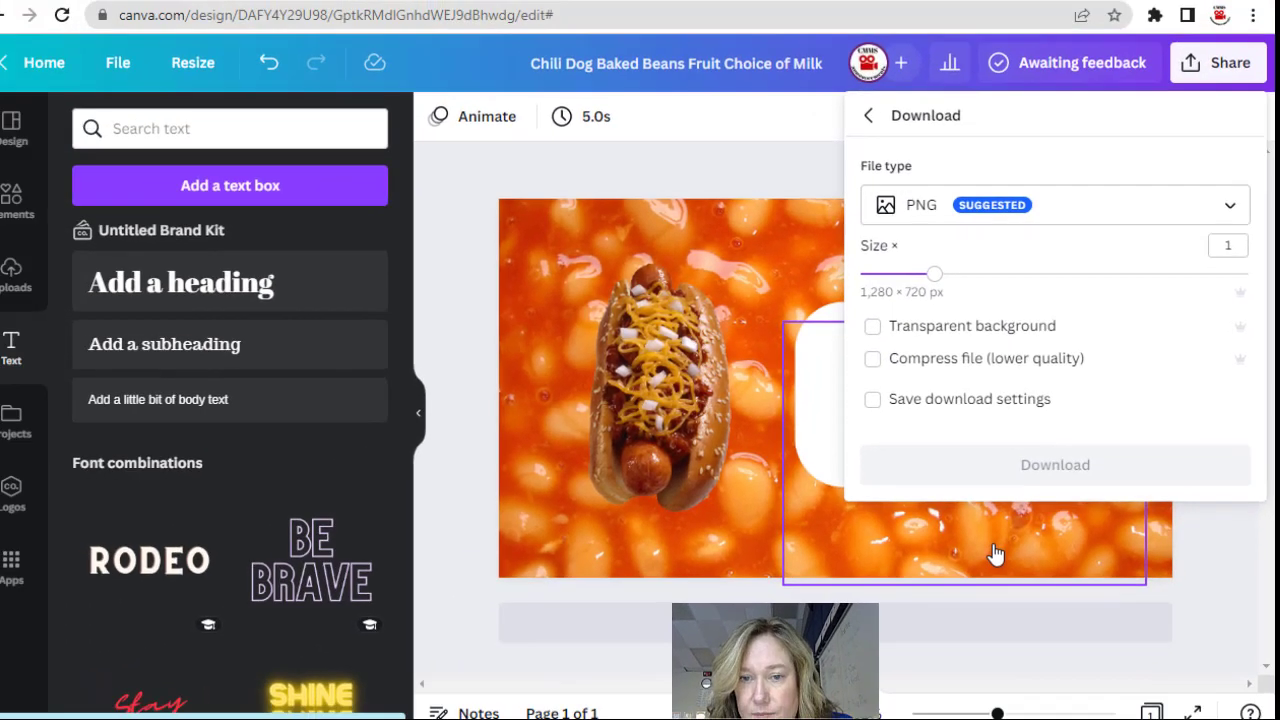
Download the lunch menu design as a PNG image
{"action": "left_click", "coordinate": [1054, 464]}
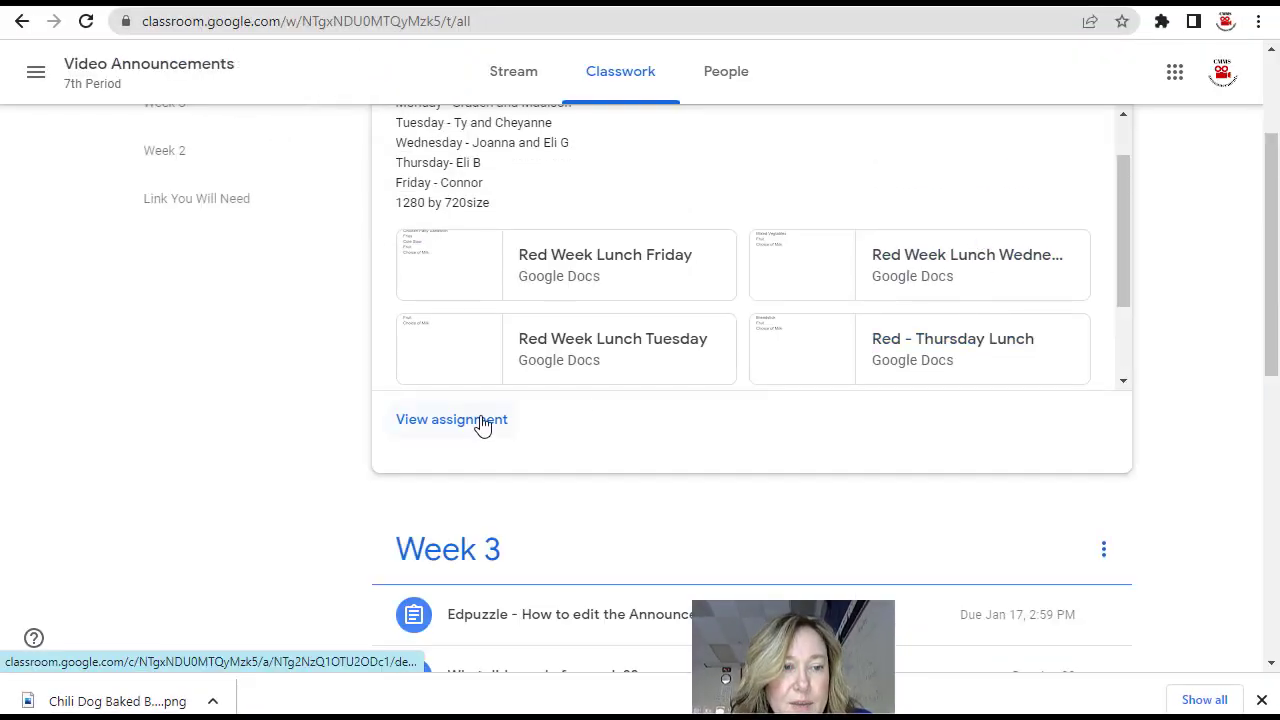
Attach the downloaded Chili Dog Baked Beans PNG as your work on the Lunch Red assignment
{"action": "left_click", "coordinate": [452, 420]}
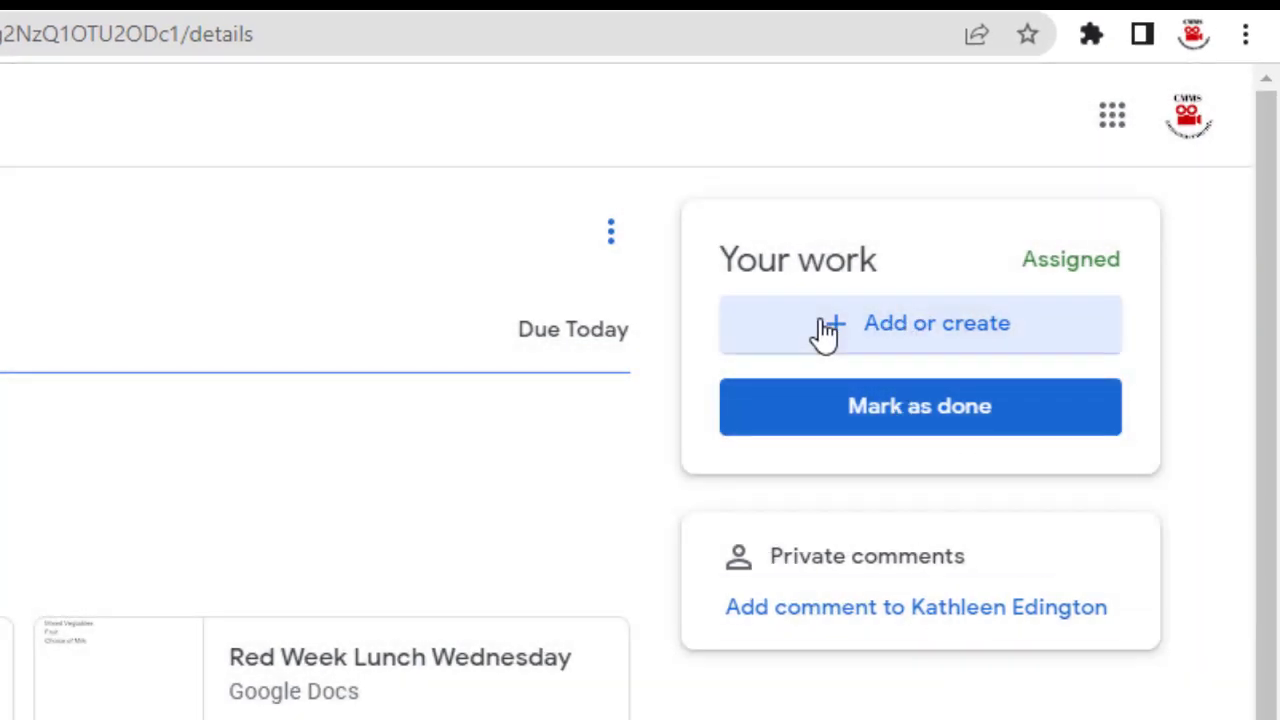
{"action": "left_click", "coordinate": [920, 324]}
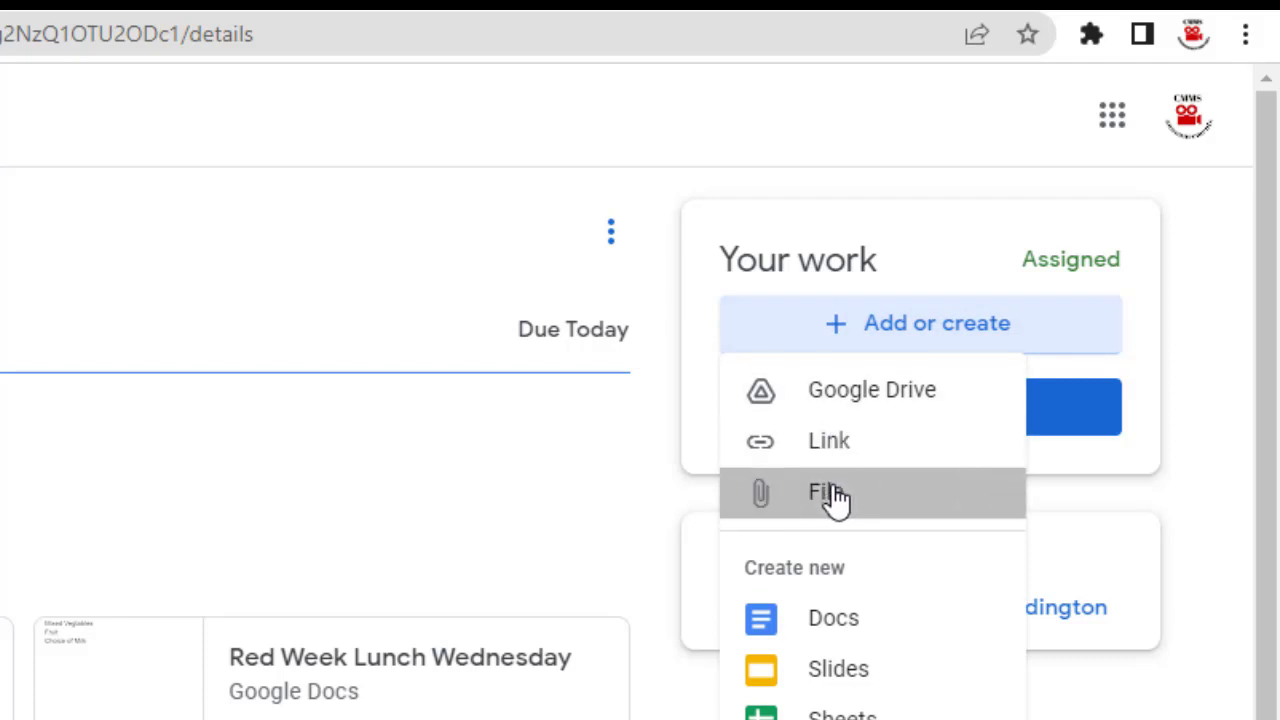
{"action": "left_click", "coordinate": [828, 492]}
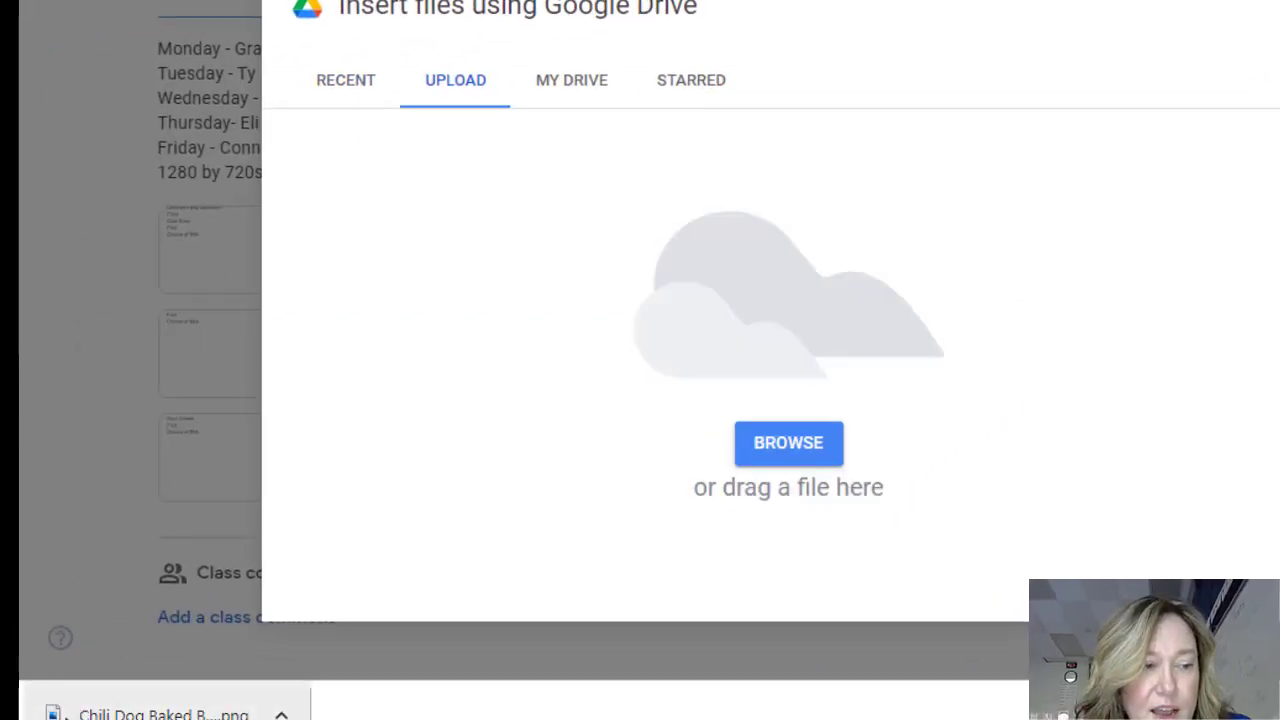
{"action": "left_click", "coordinate": [788, 444]}
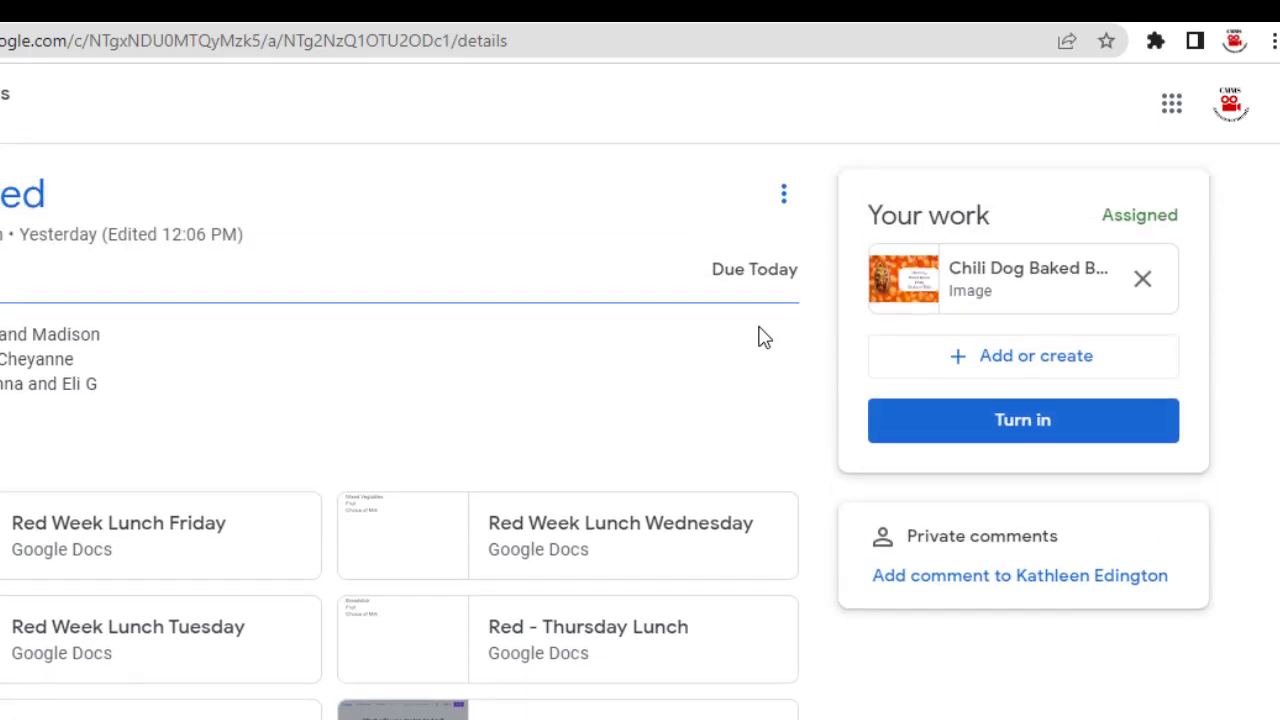
{"action": "mouse_move", "coordinate": [996, 432]}
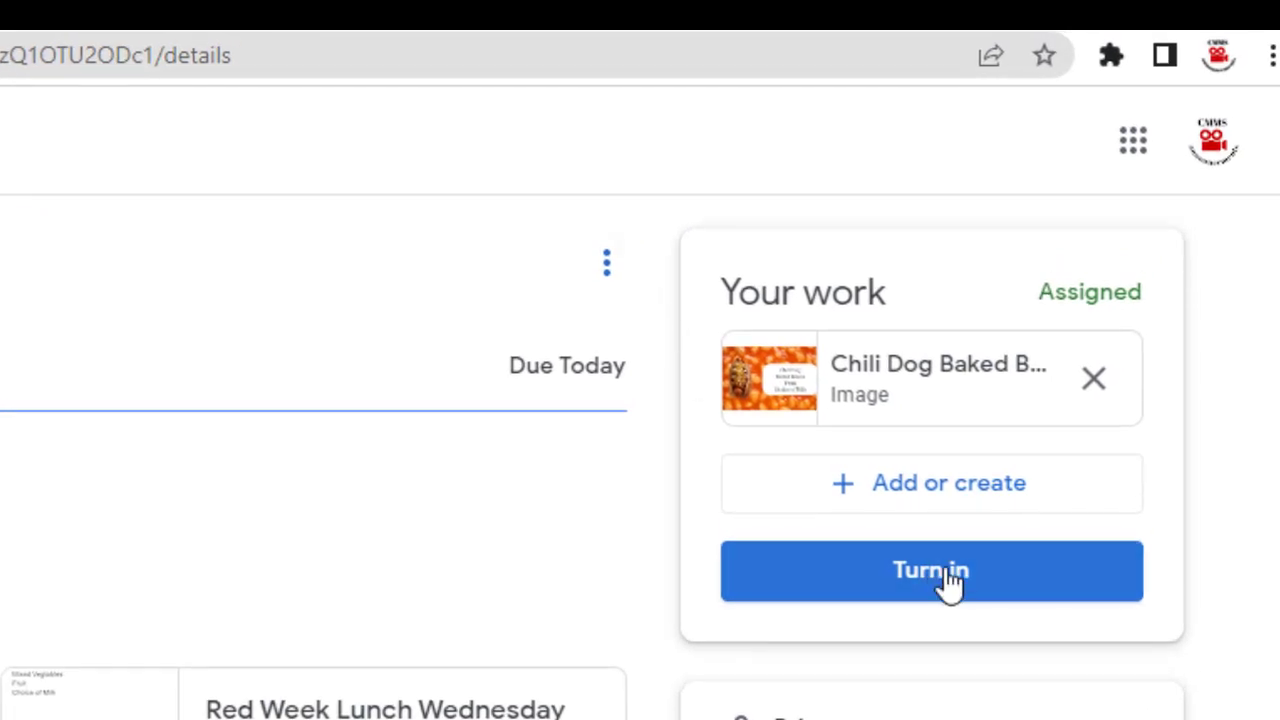
Turn in the assignment with the PNG attachment and confirm the submission
{"action": "left_click", "coordinate": [930, 570]}
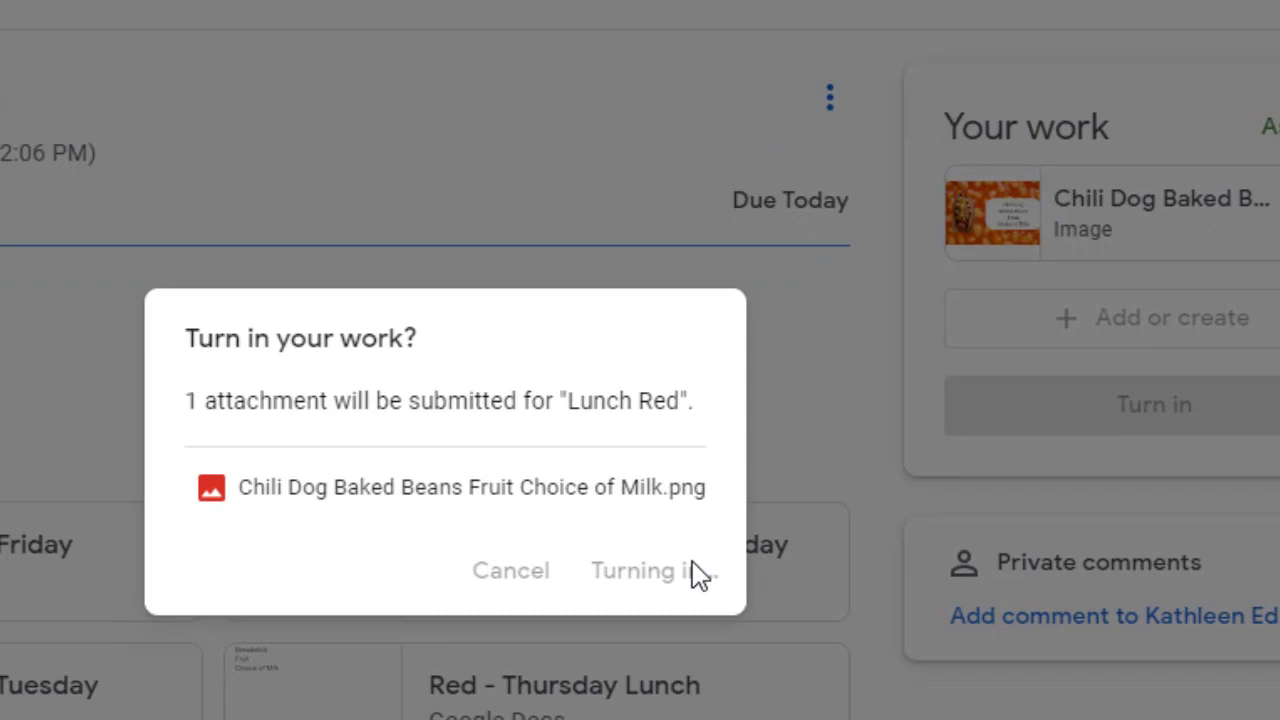
{"action": "left_click", "coordinate": [652, 570]}
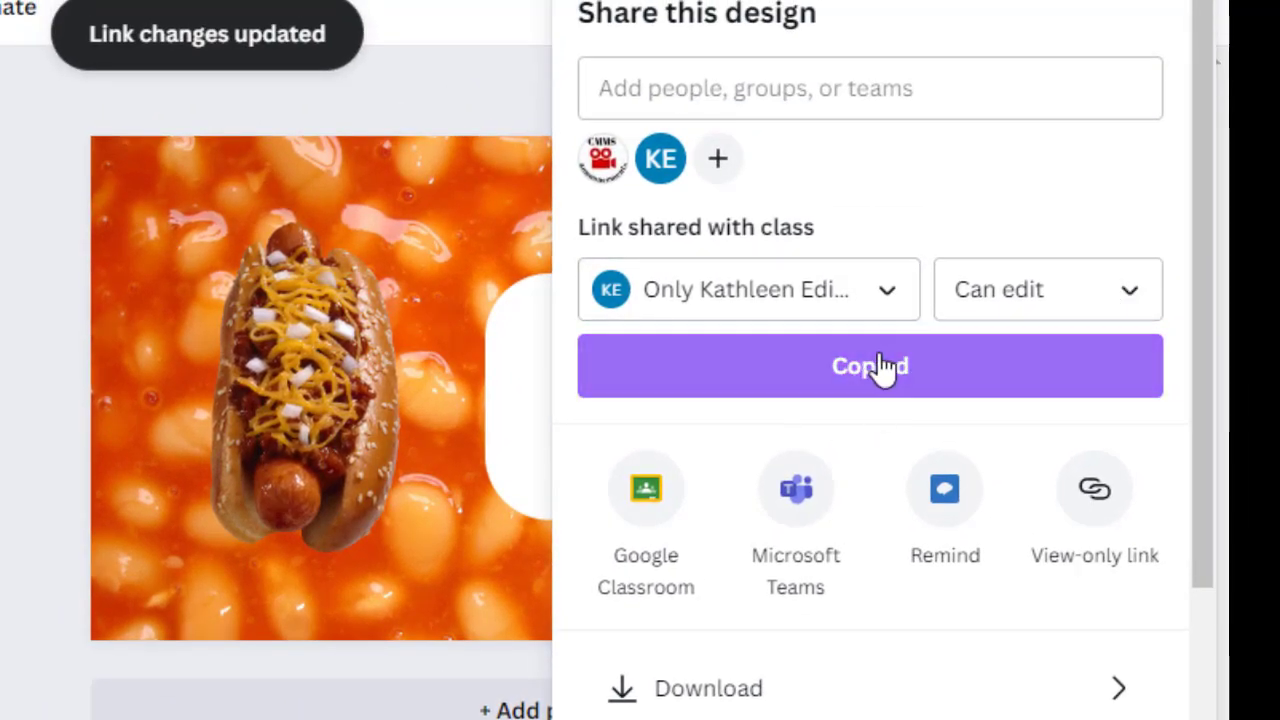
Copy the design's share link for the teacher's team
{"action": "left_click", "coordinate": [868, 364]}
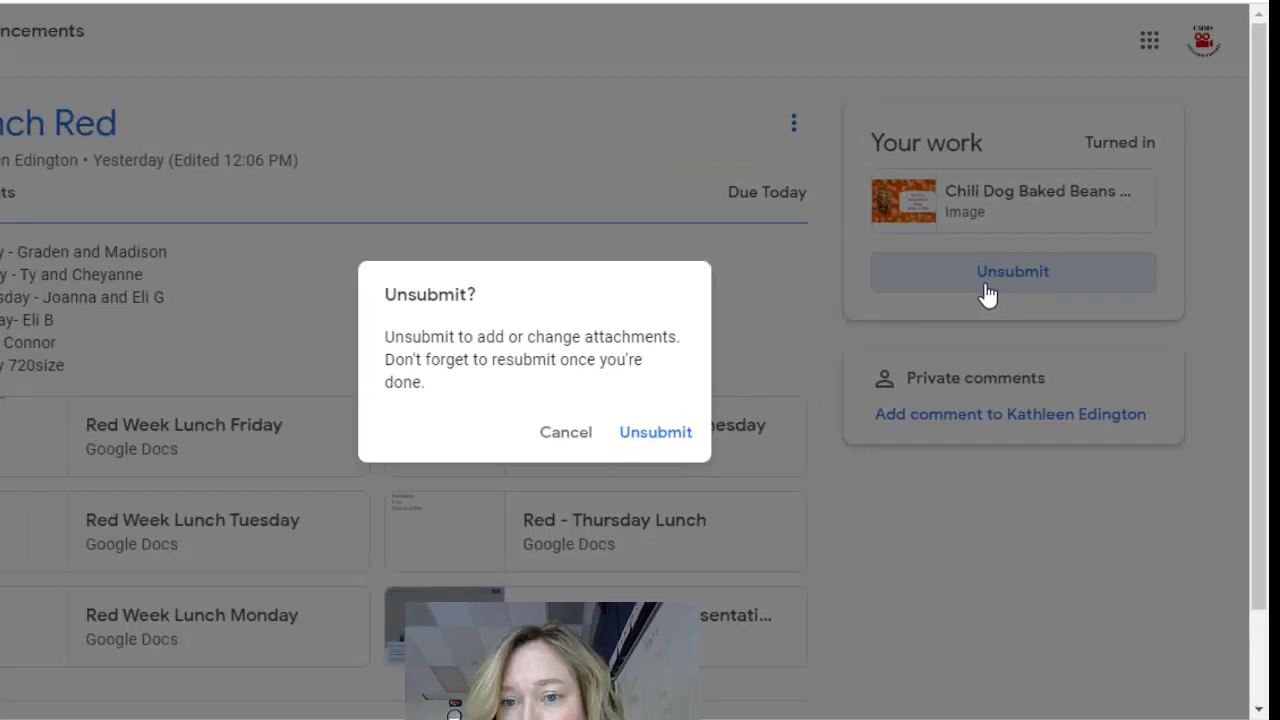
Unsubmit the Lunch Red assignment and attach the Canva design URL as a link beside the PNG
{"action": "left_click", "coordinate": [656, 432]}
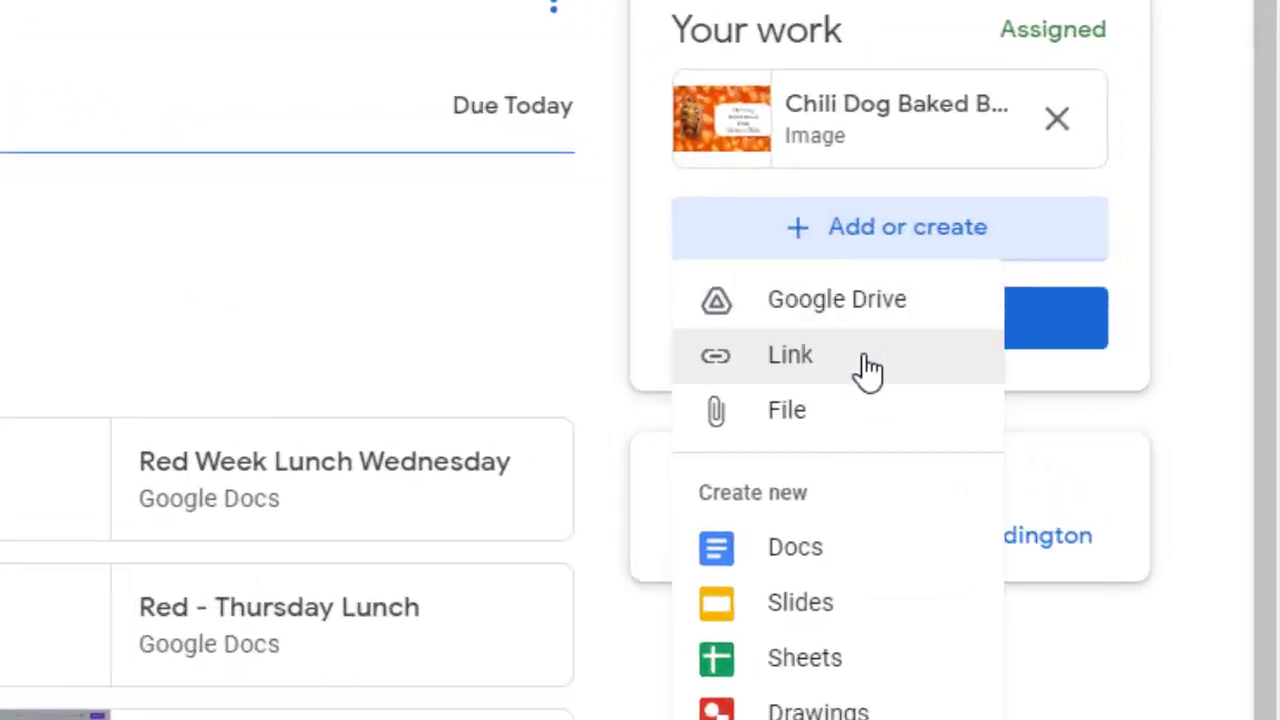
{"action": "left_click", "coordinate": [790, 354]}
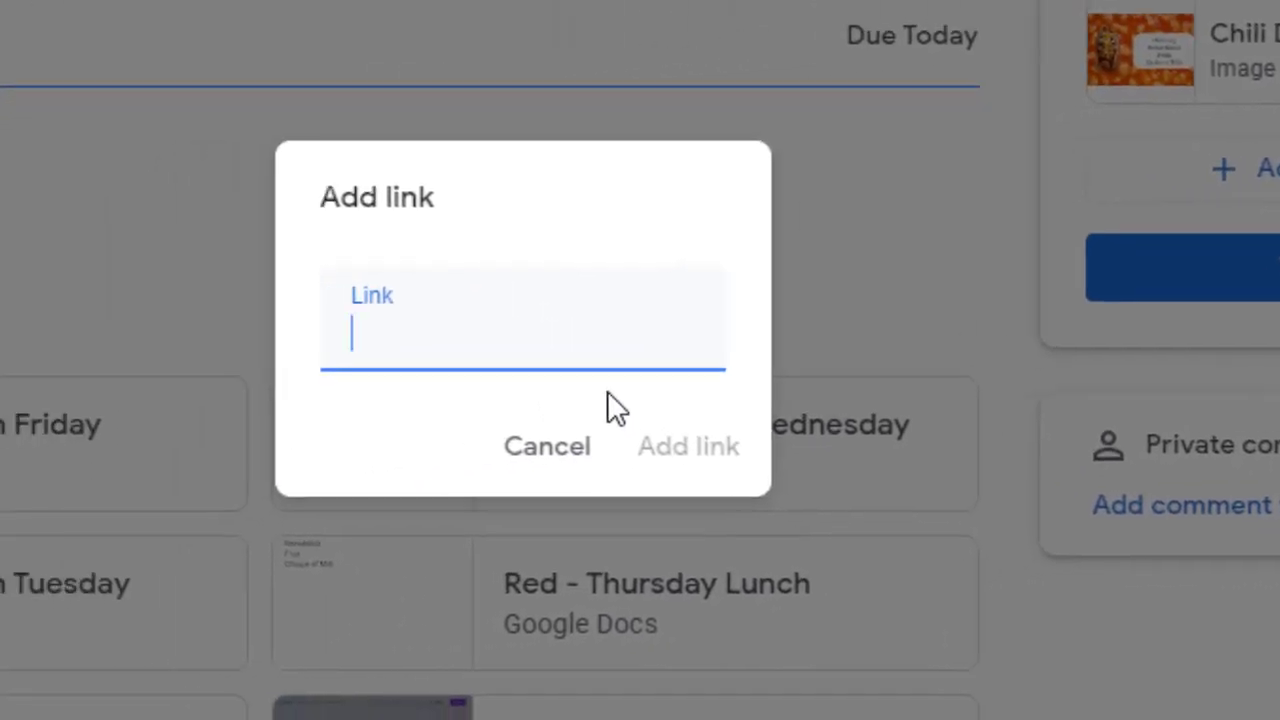
{"action": "left_click", "coordinate": [688, 446]}
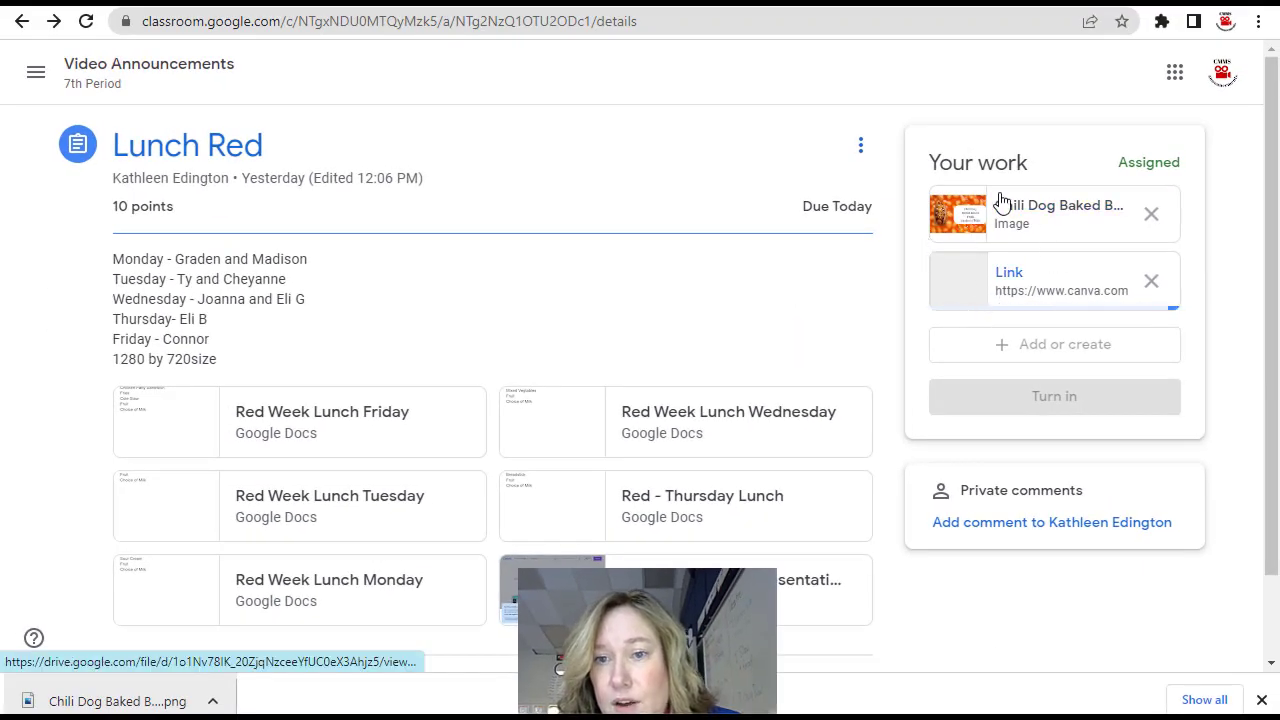
Turn in the assignment again with both the PNG image and Canva link attached
{"action": "left_click", "coordinate": [1152, 280]}
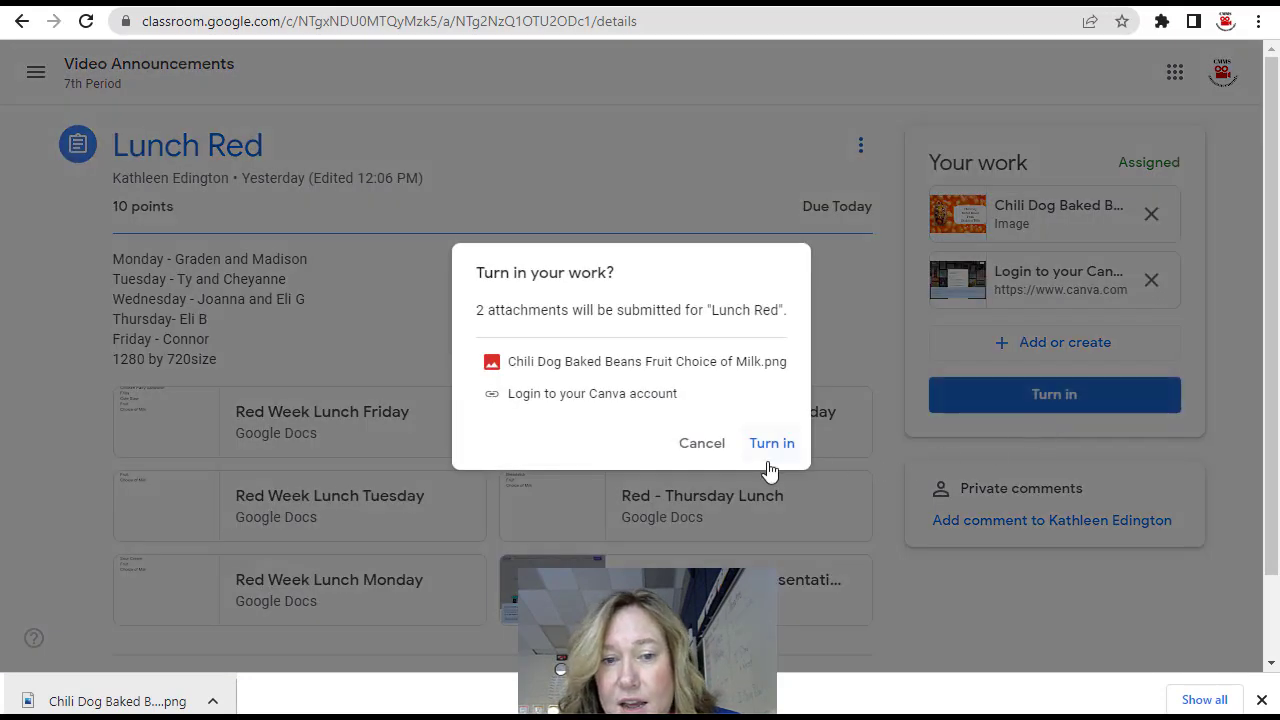
{"action": "left_click", "coordinate": [772, 444]}
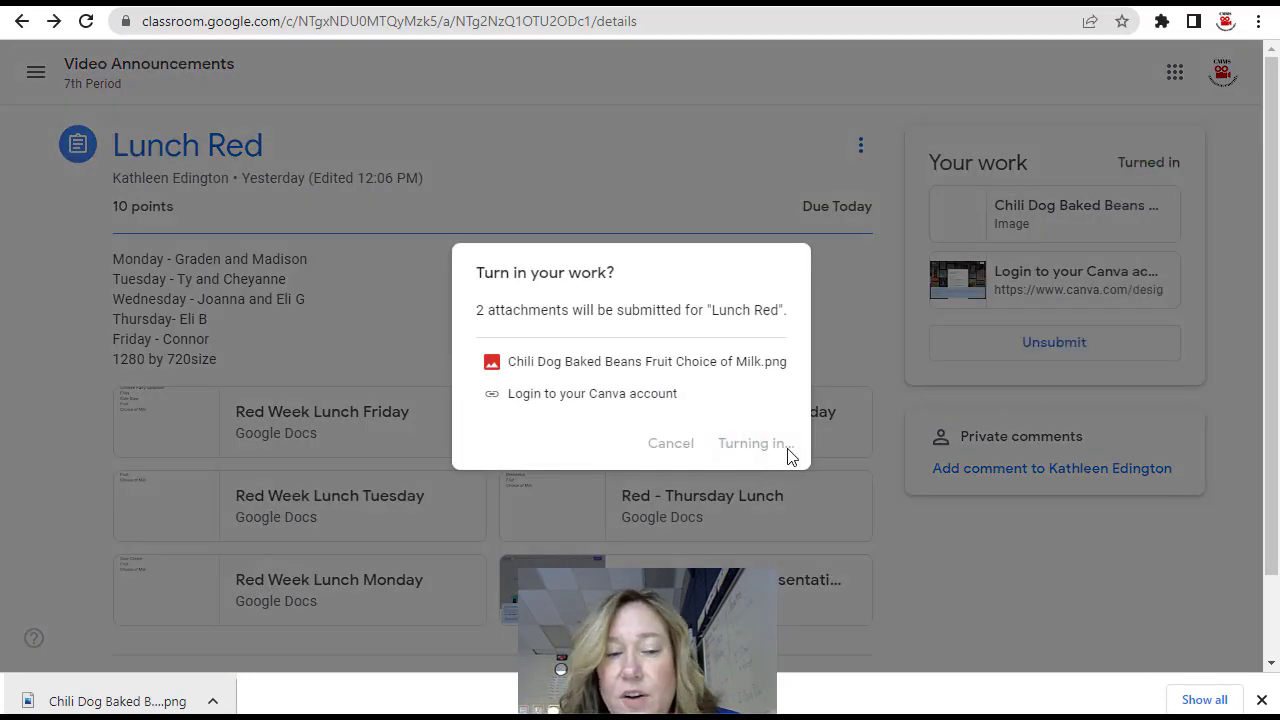
{"action": "left_click", "coordinate": [752, 444]}
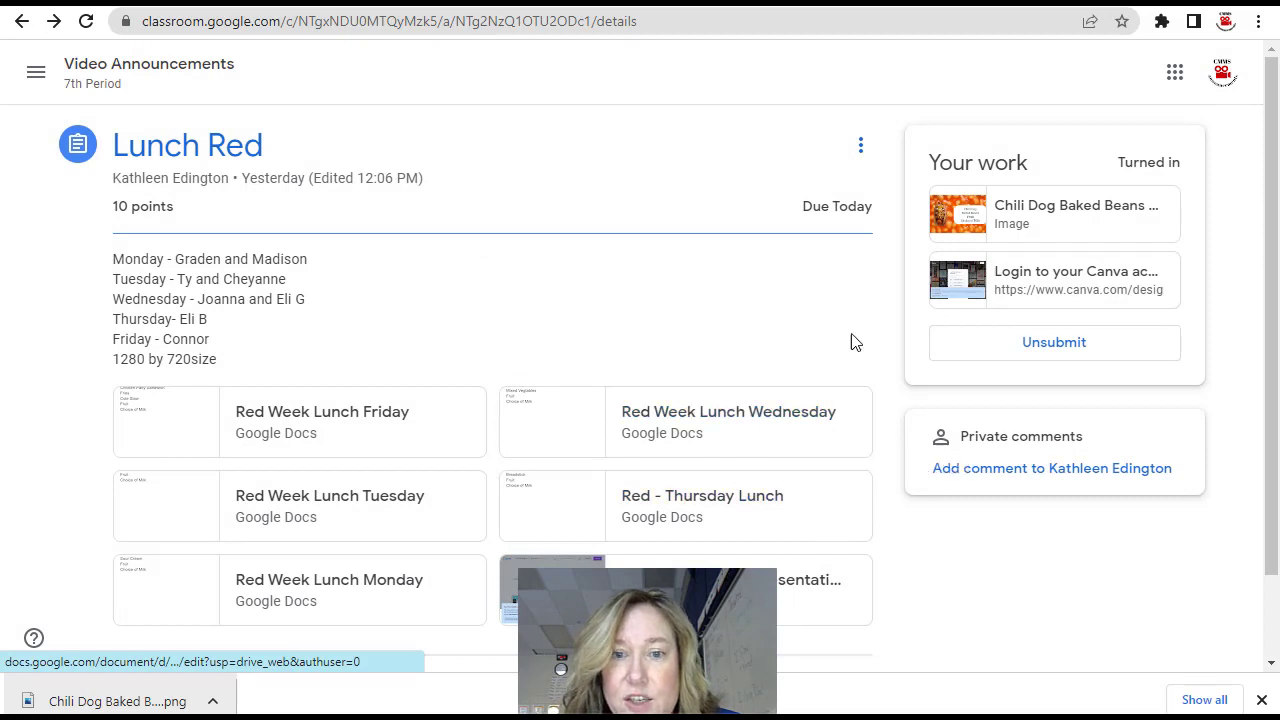
{"action": "mouse_move", "coordinate": [1008, 140]}
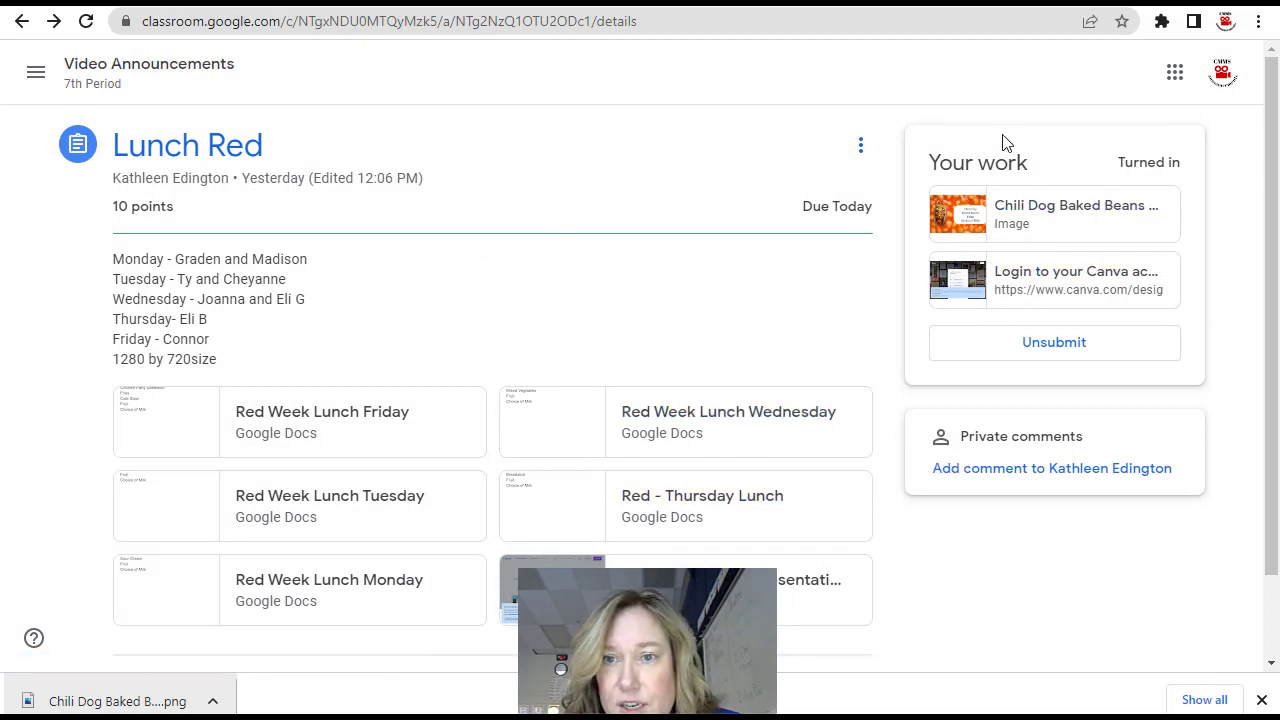